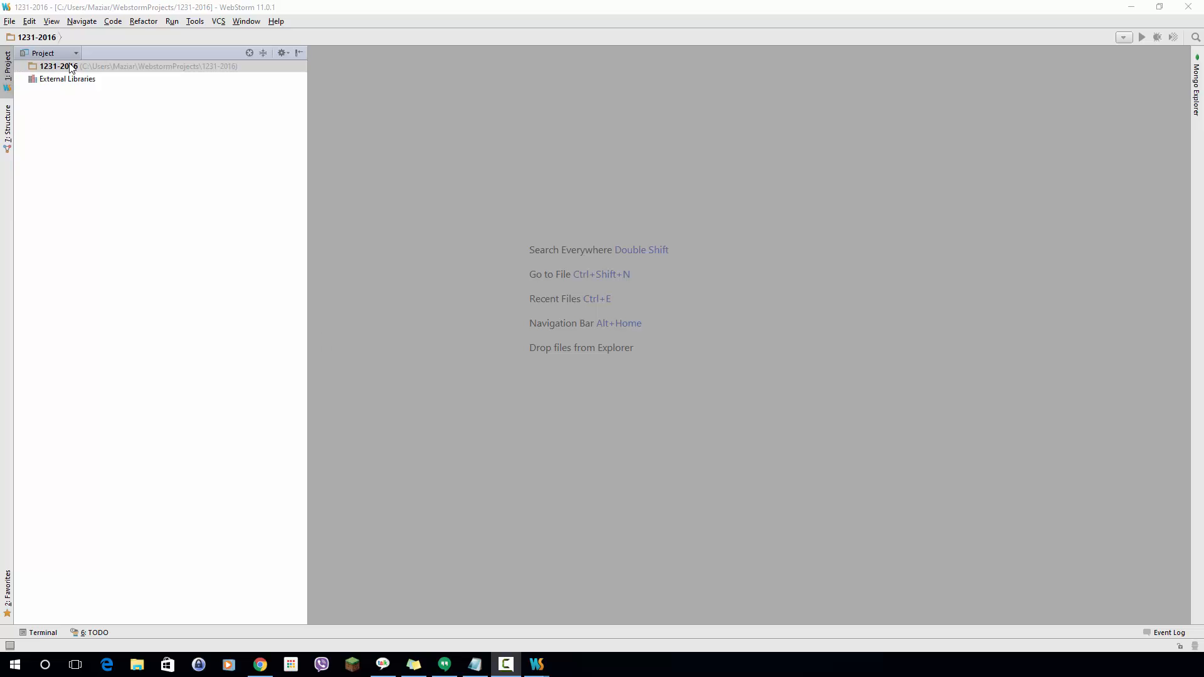
- Create the HTML file f1.html in the 1231-2016 project folder
{"action": "left_click", "coordinate": [55, 66]}
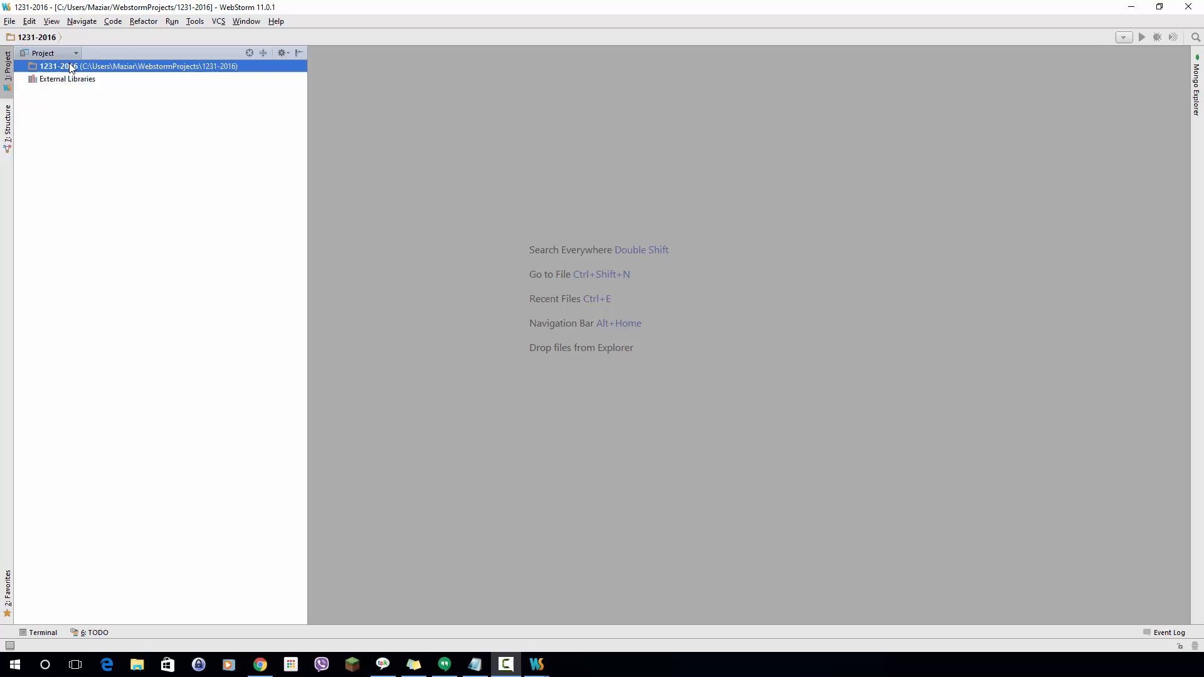
{"action": "right_click", "coordinate": [55, 66]}
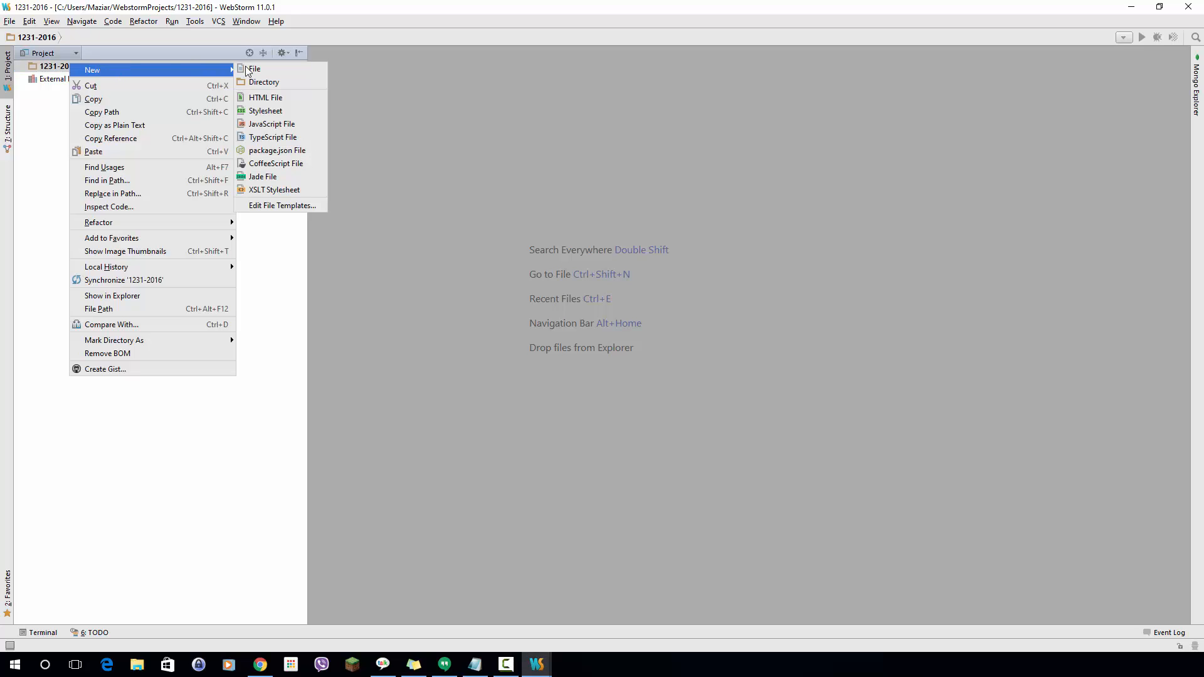
{"action": "left_click", "coordinate": [264, 98]}
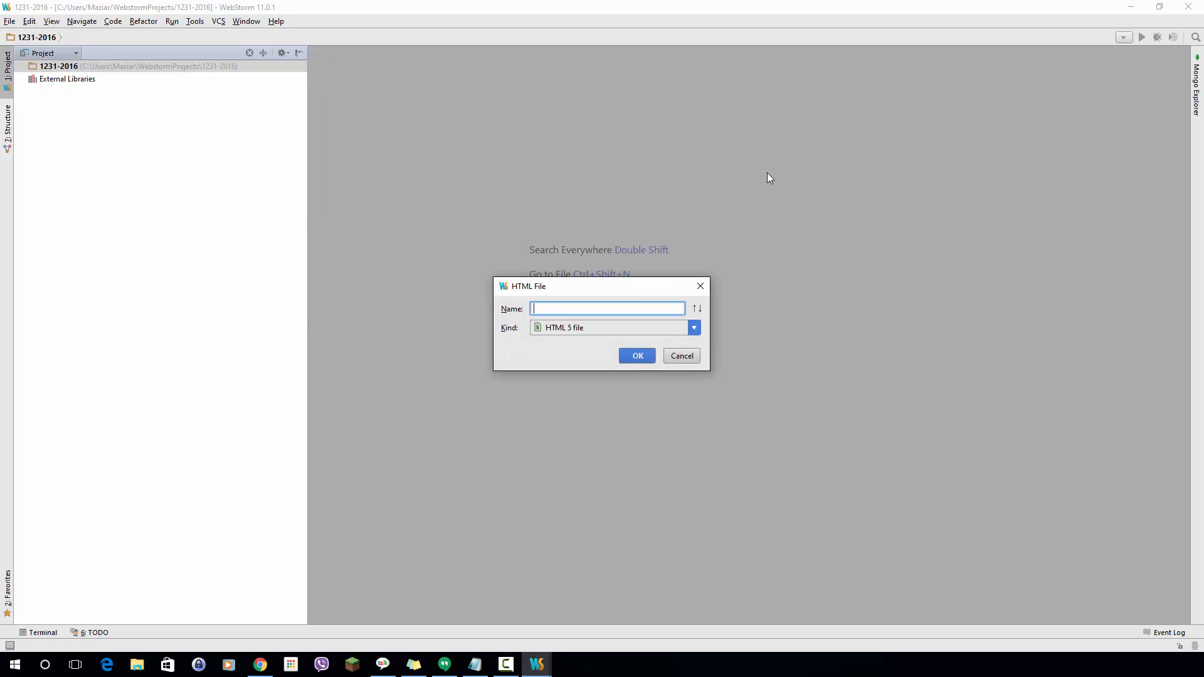
{"action": "type", "text": "f1.htm"}
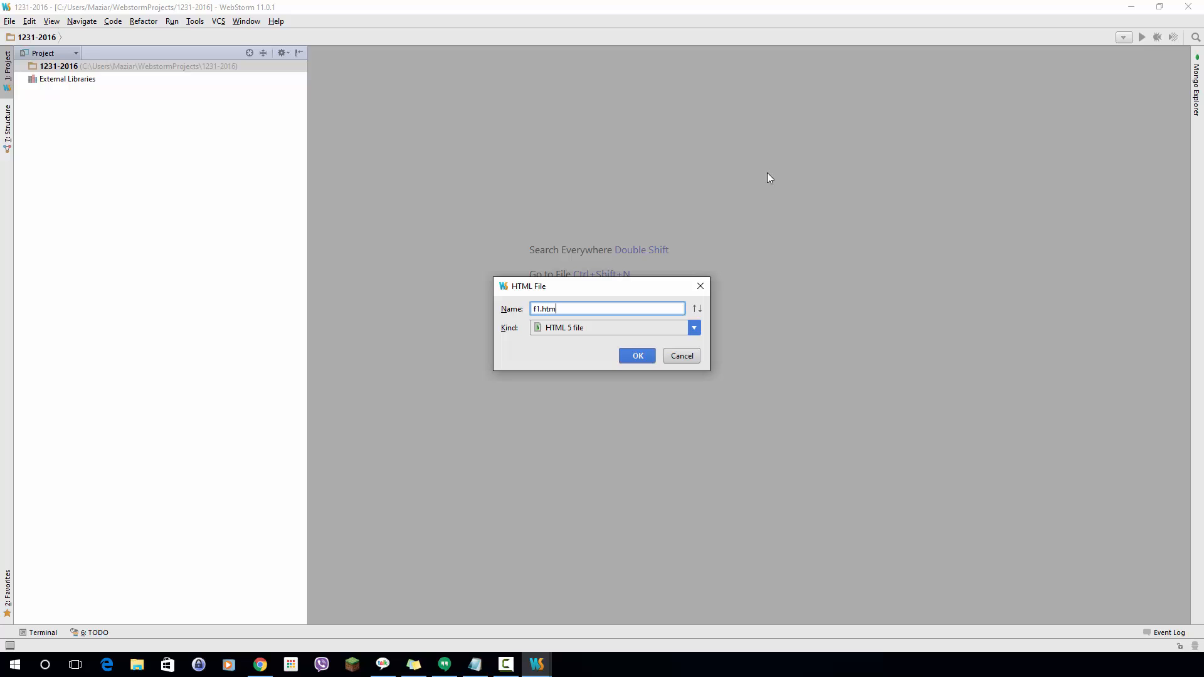
{"action": "left_click", "coordinate": [636, 355]}
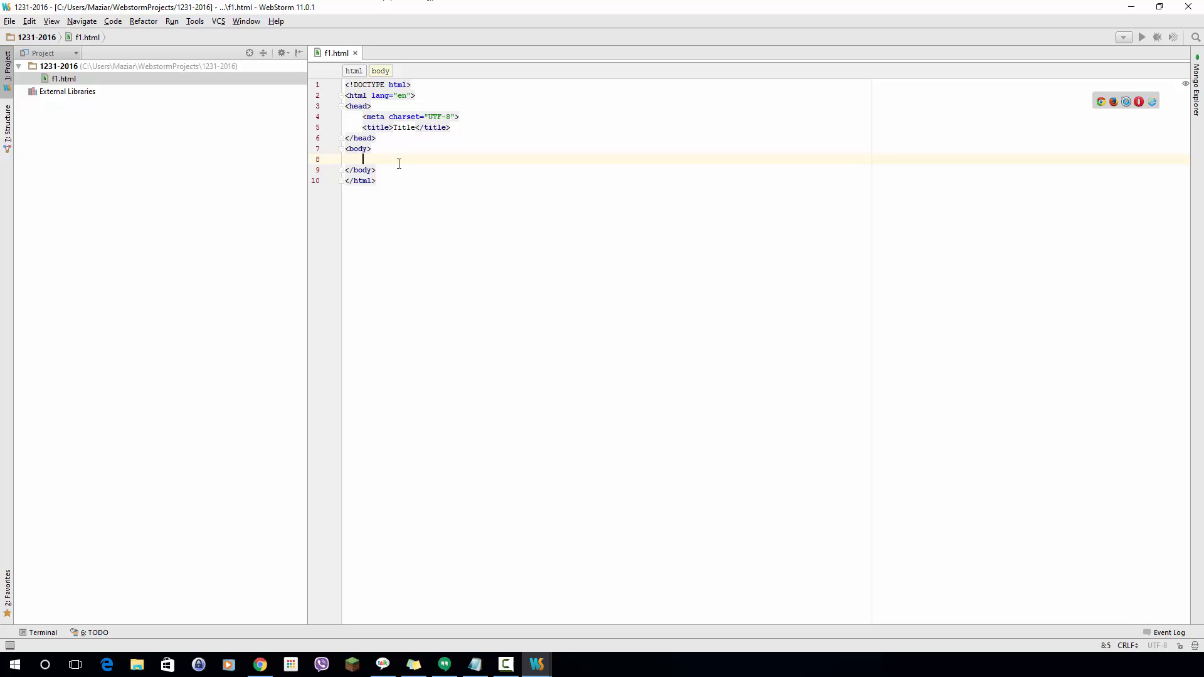
- Add a script block with var num1 = prompt("Enter the first number") and start the num2 prompt
{"action": "type", "text": "<script>"}
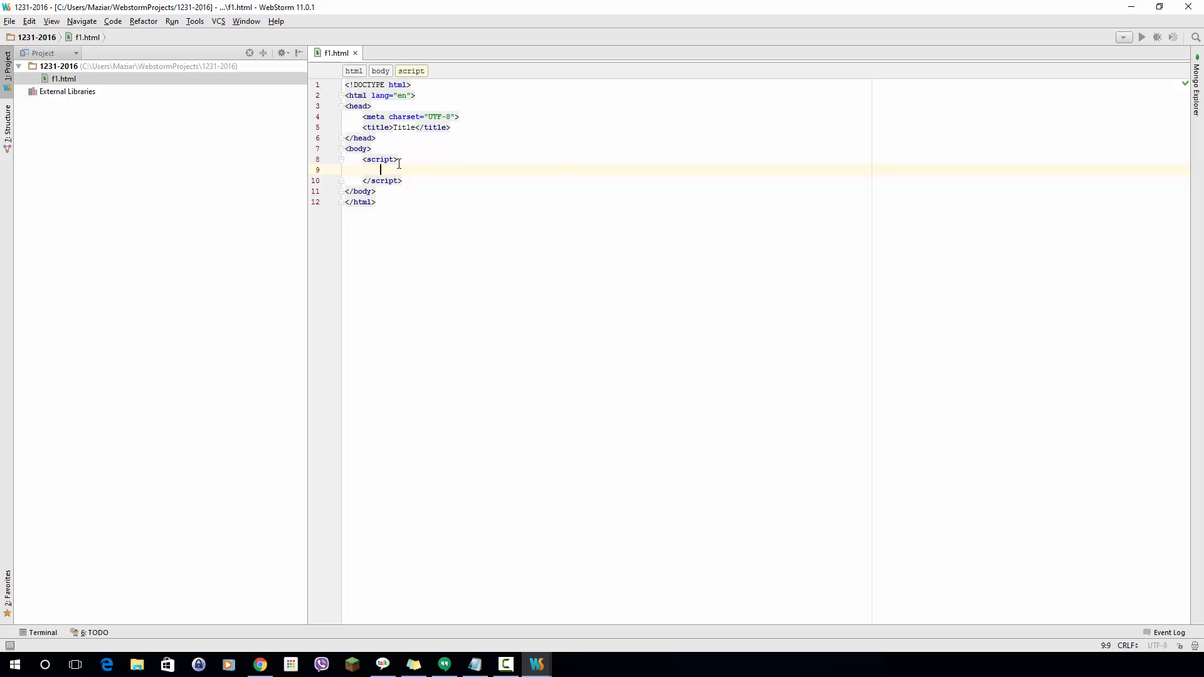
{"action": "type", "text": "var"}
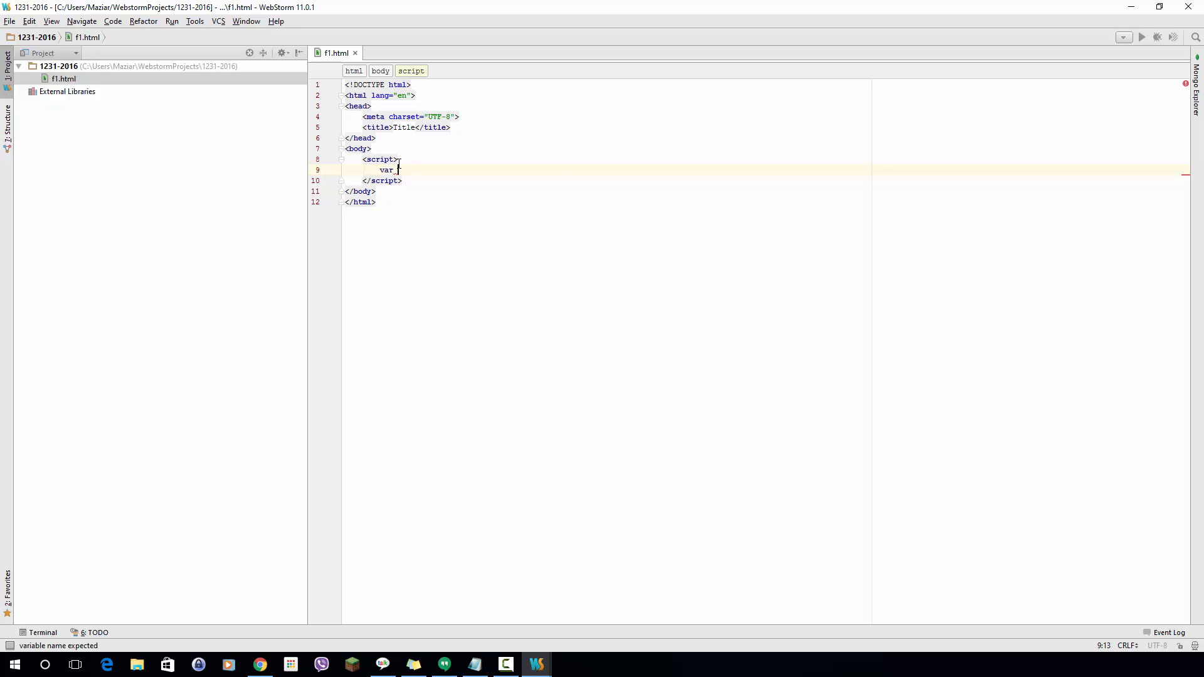
{"action": "type", "text": "num1"}
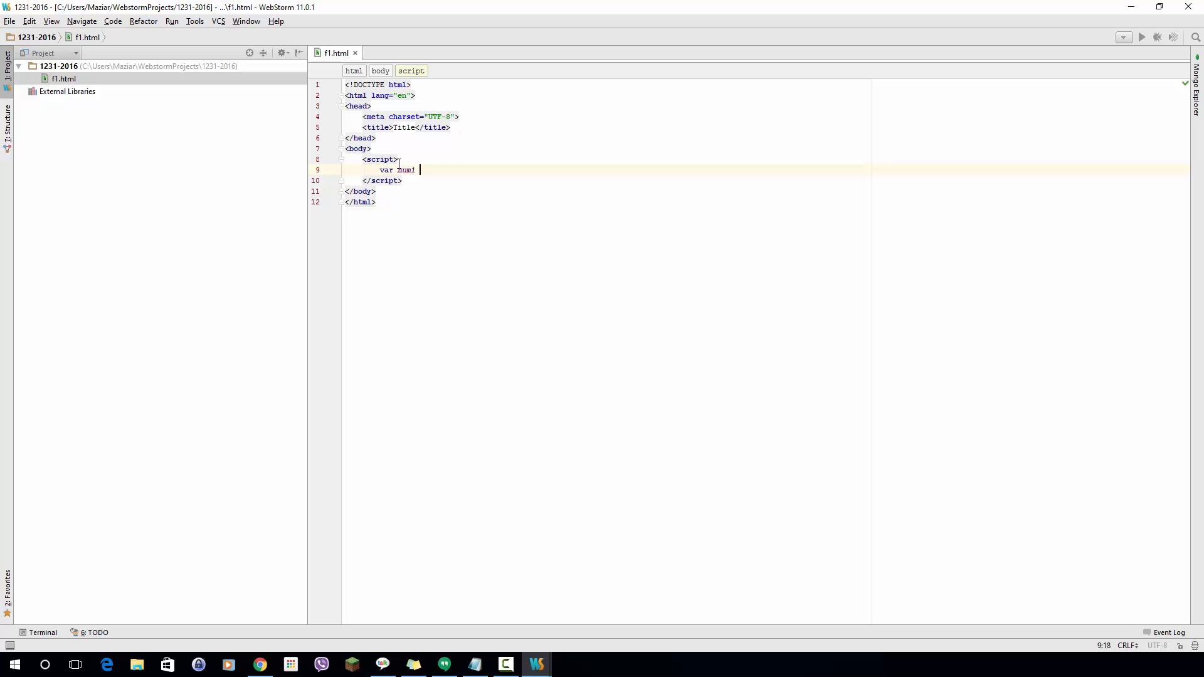
{"action": "type", "text": "= _pro"}
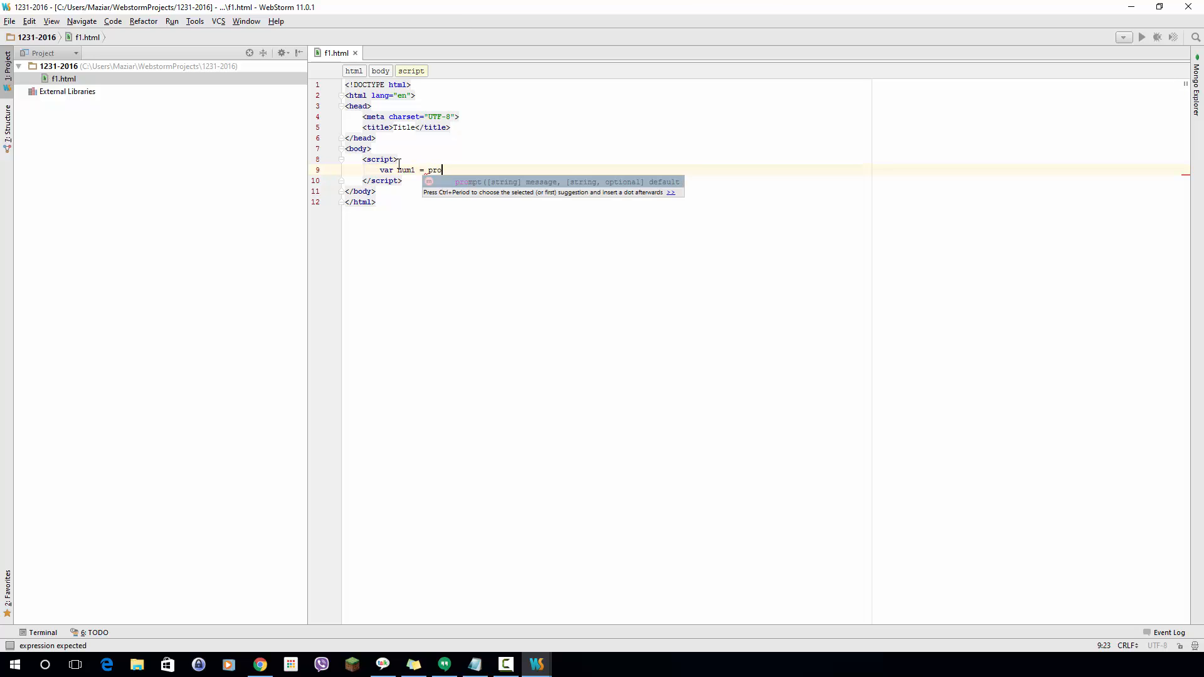
{"action": "key", "text": "Tab"}
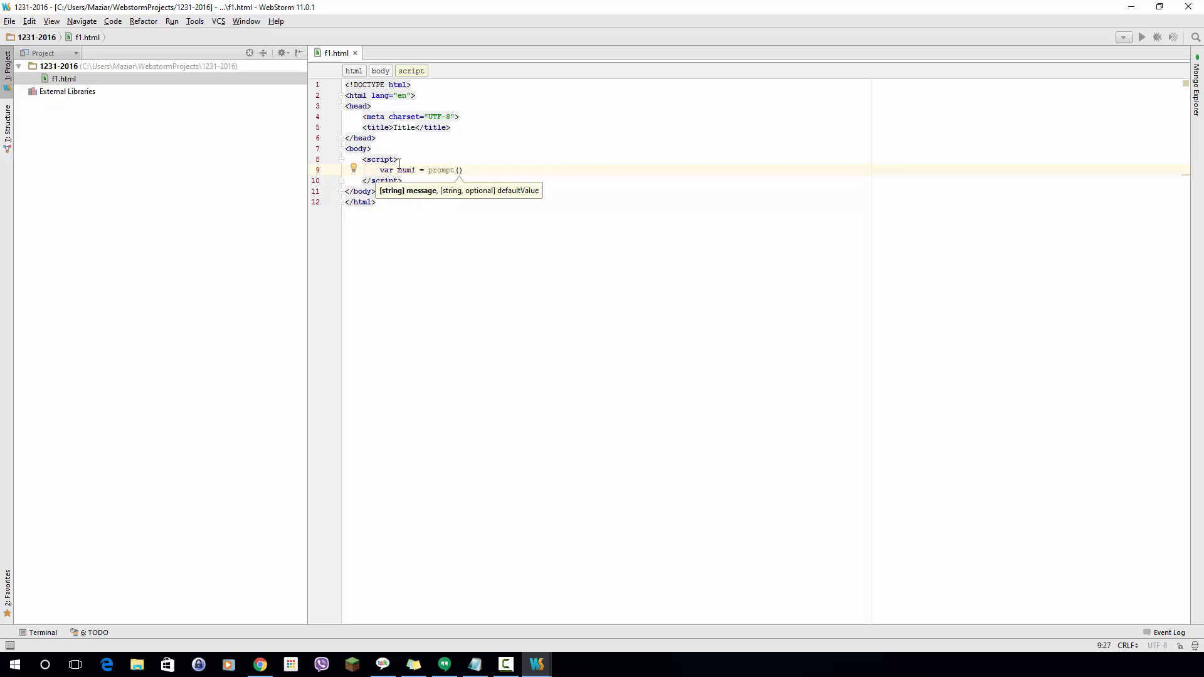
{"action": "type", "text": "\"\""}
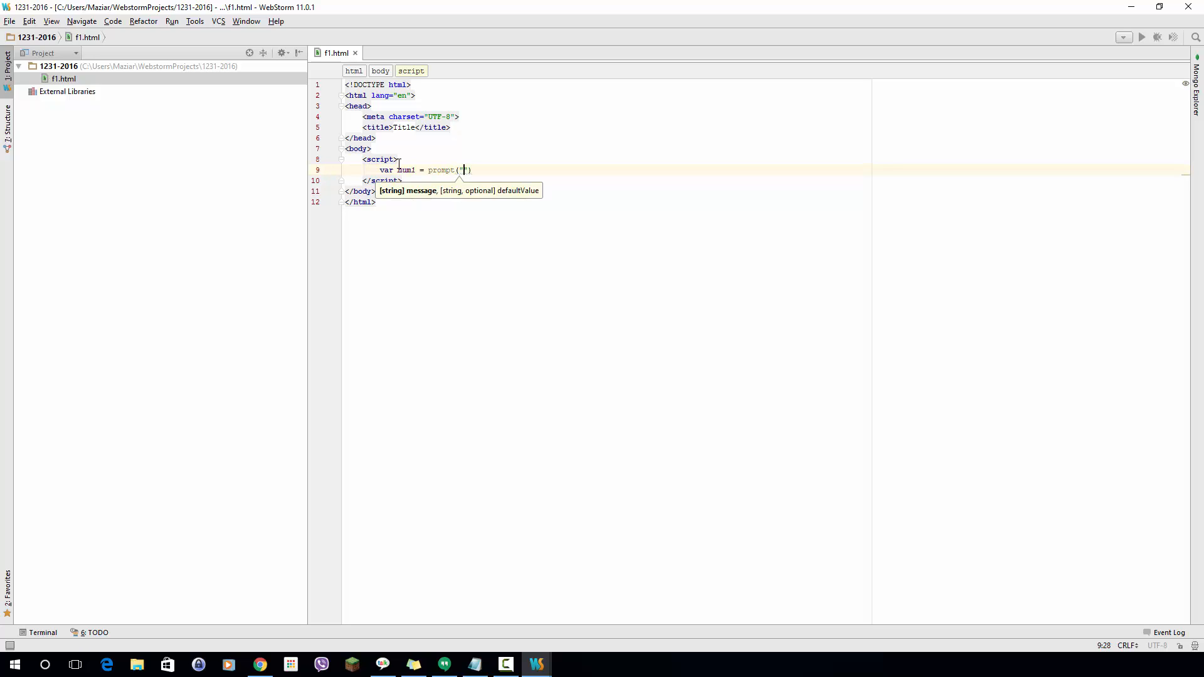
{"action": "type", "text": "Enter"}
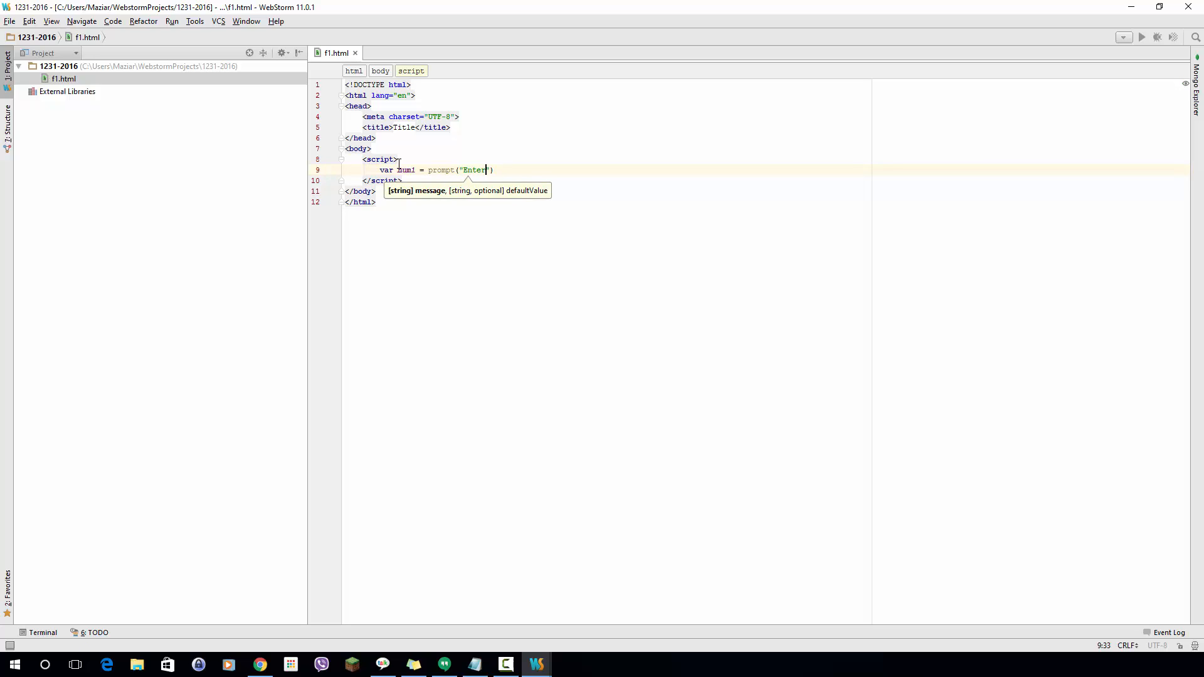
{"action": "type", "text": "\" \""}
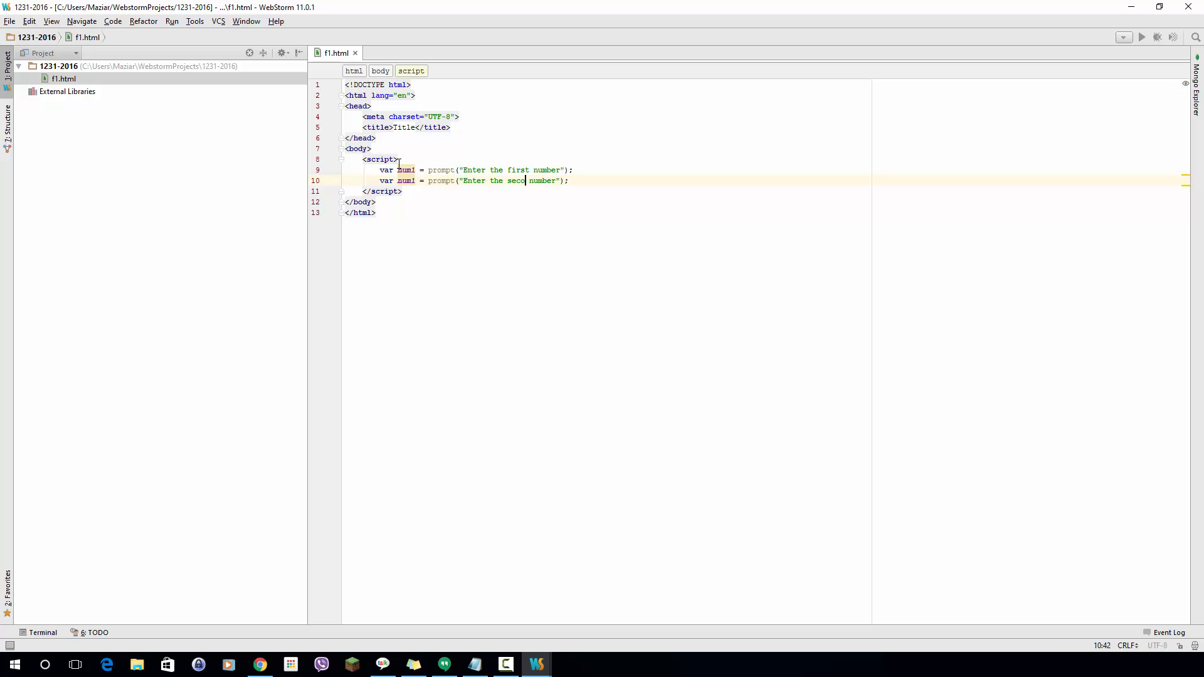
- Finish the second prompt, add var sum = num1 + num2; and alert(sum);
{"action": "type", "text": "nd"}
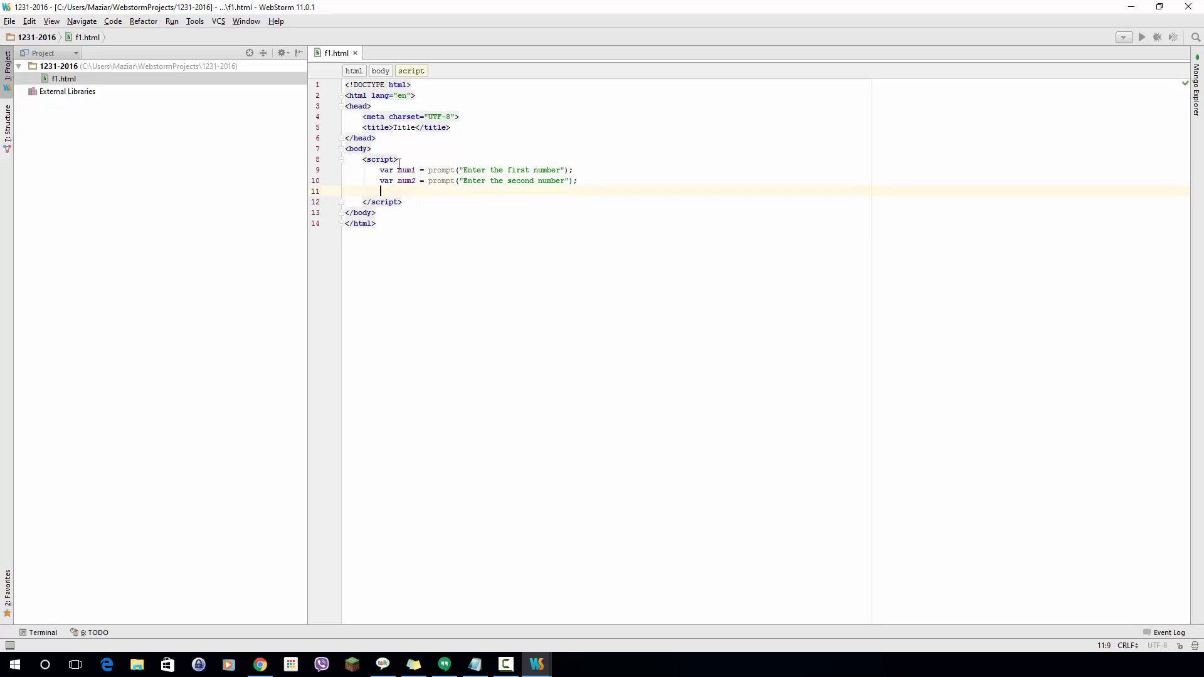
{"action": "type", "text": "var"}
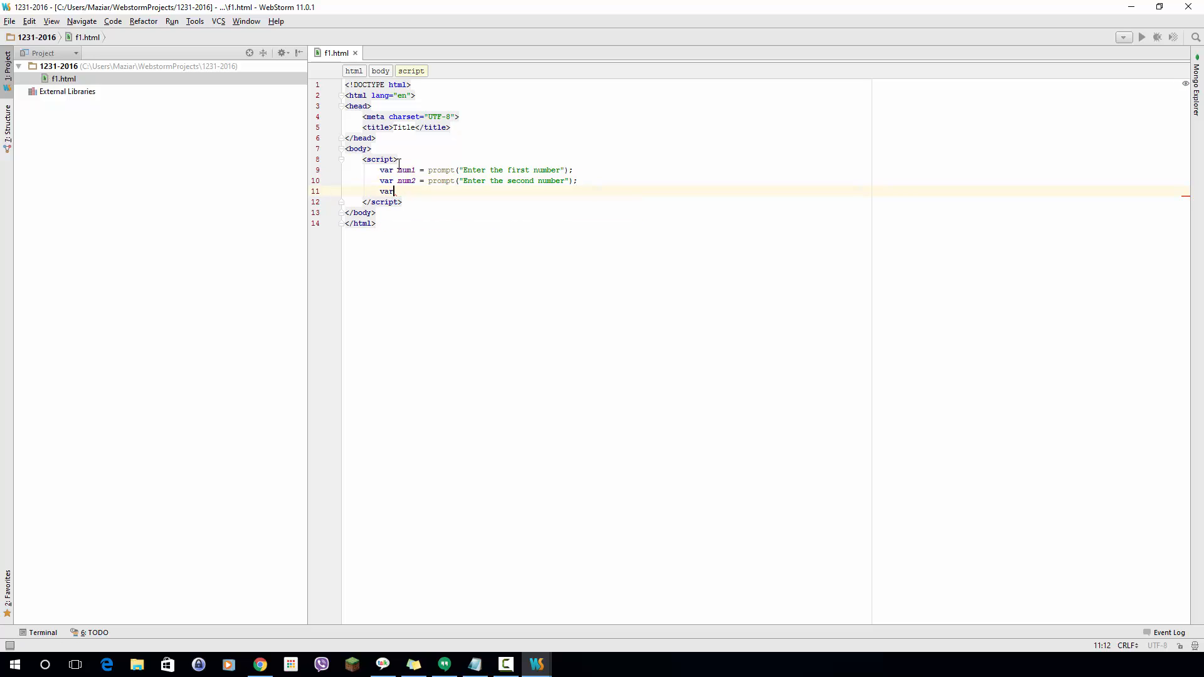
{"action": "type", "text": "\" \""}
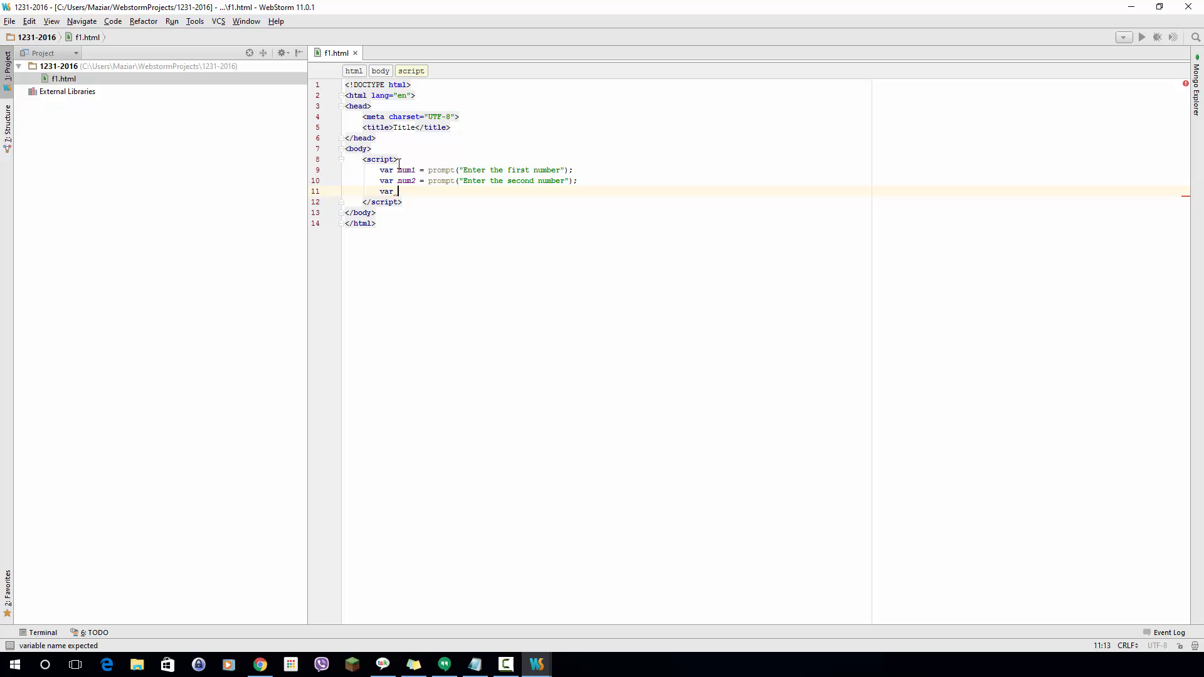
{"action": "type", "text": "sum ="}
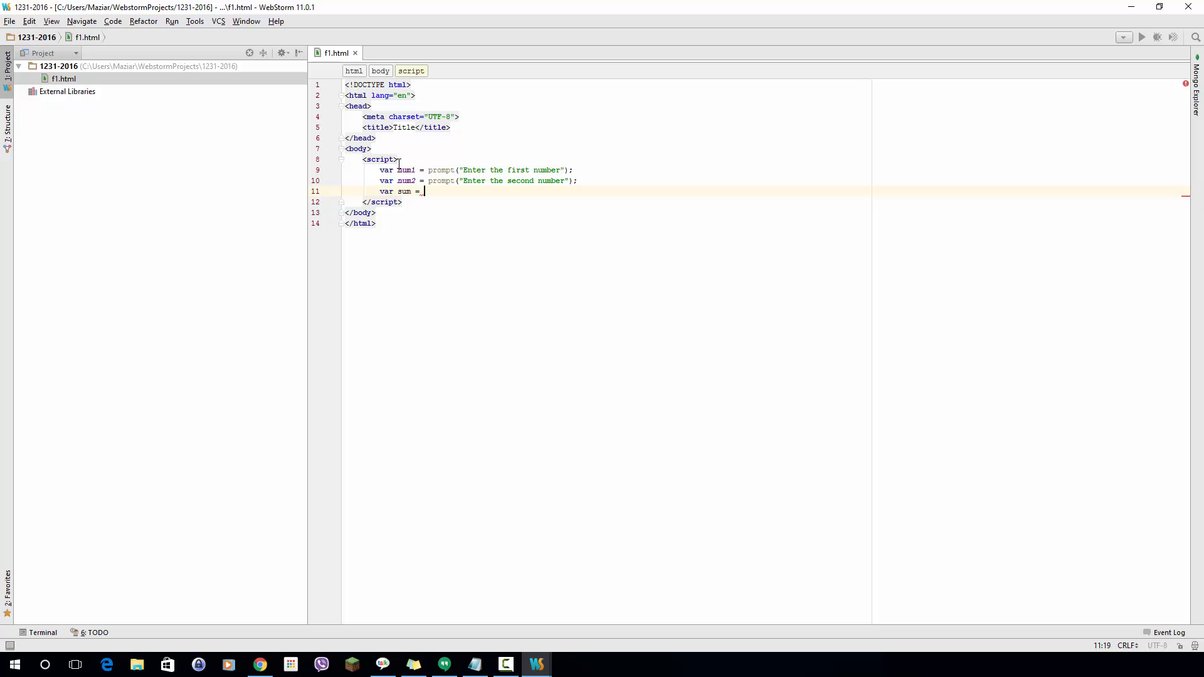
{"action": "type", "text": "num1 +"}
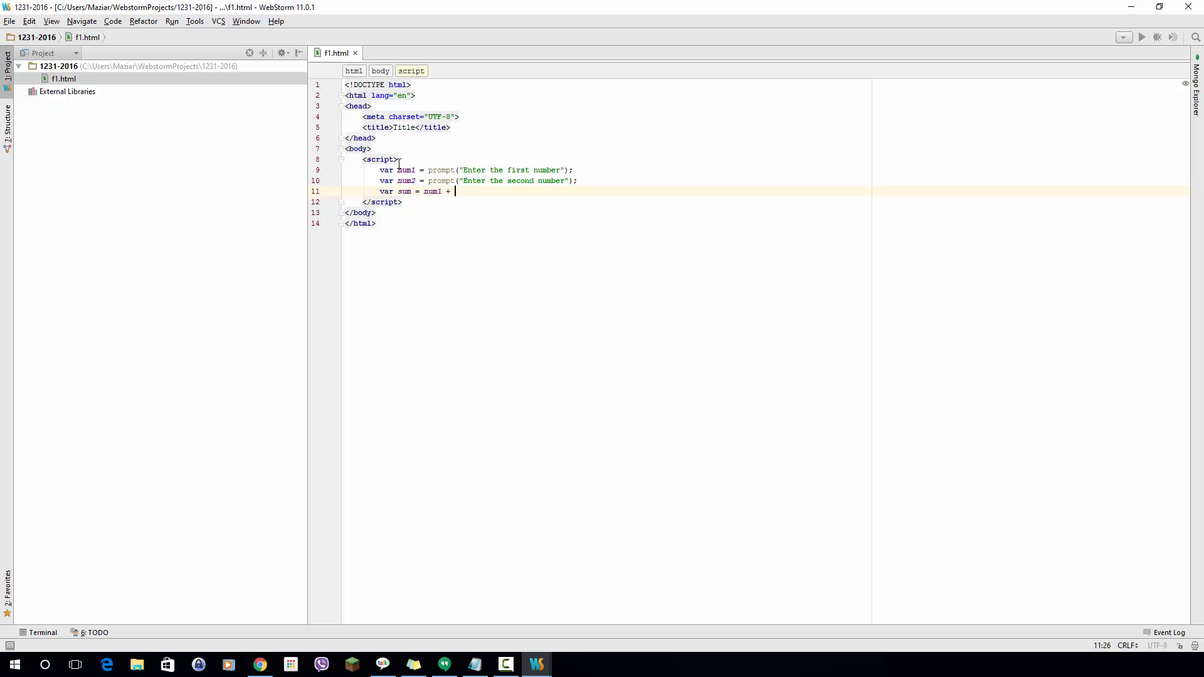
{"action": "type", "text": "num2;"}
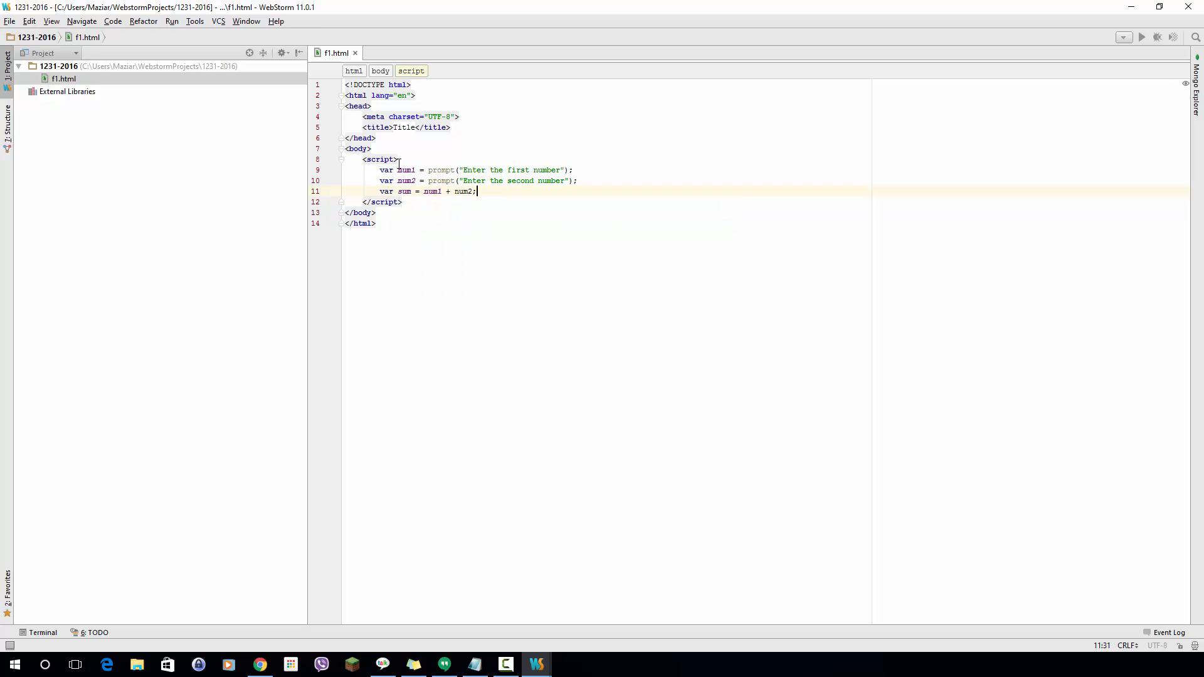
{"action": "type", "text": "alert(s"}
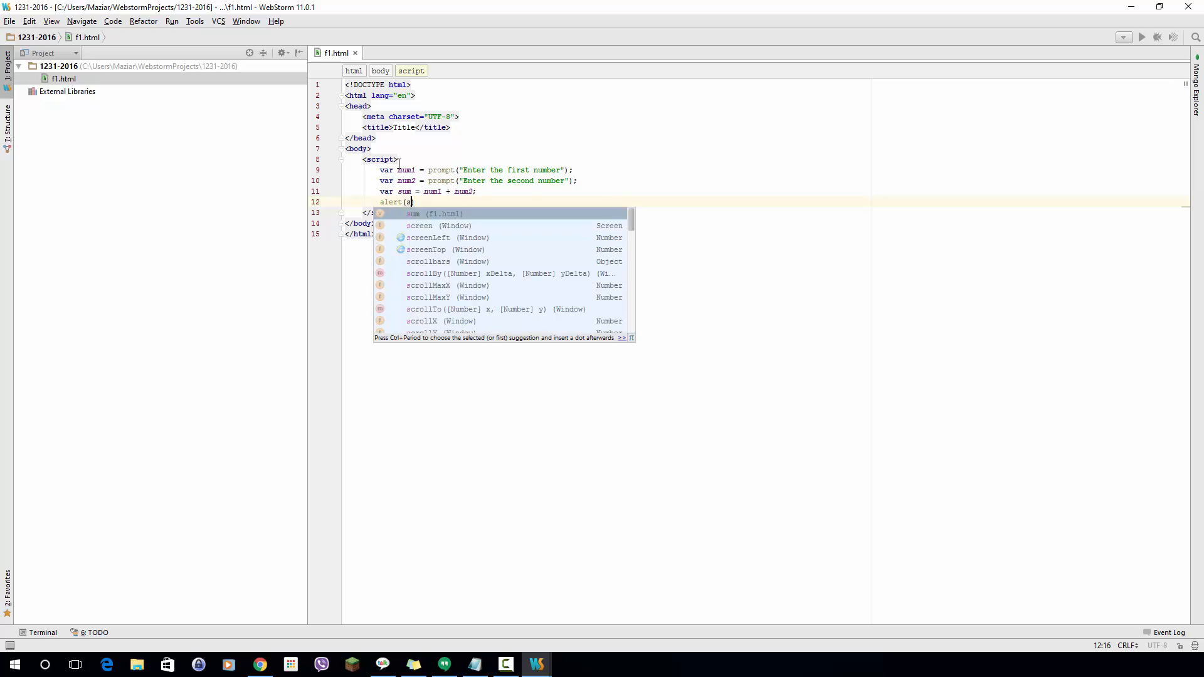
{"action": "type", "text": "um"}
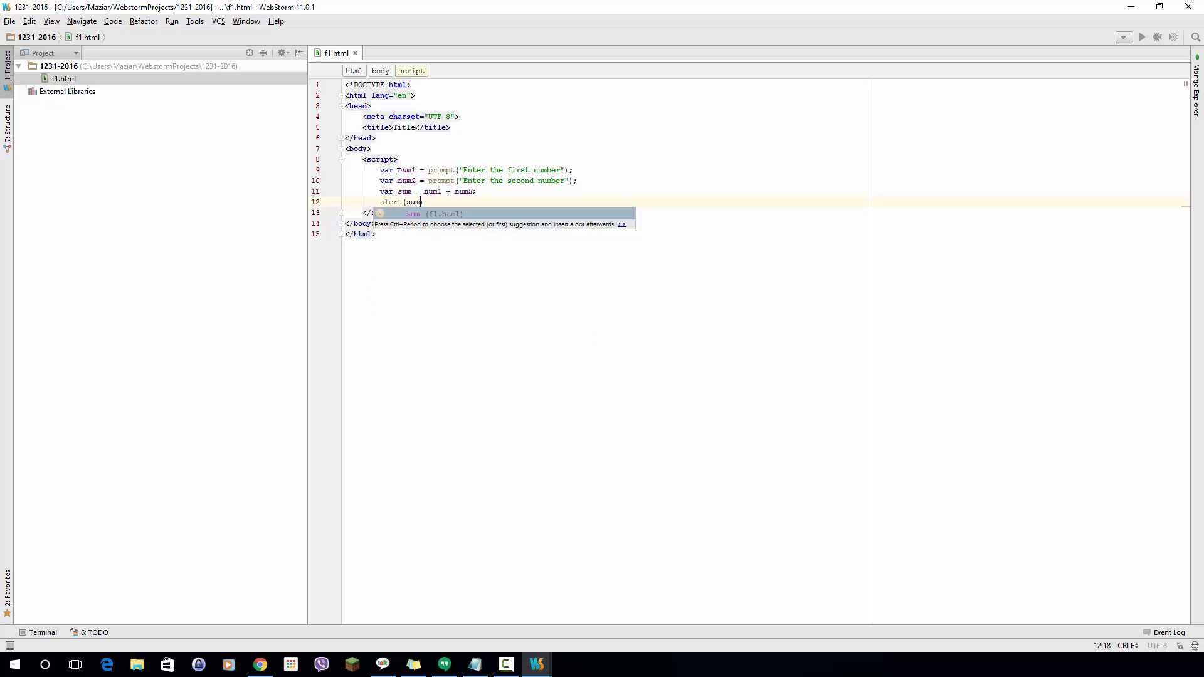
{"action": "type", "text": ");"}
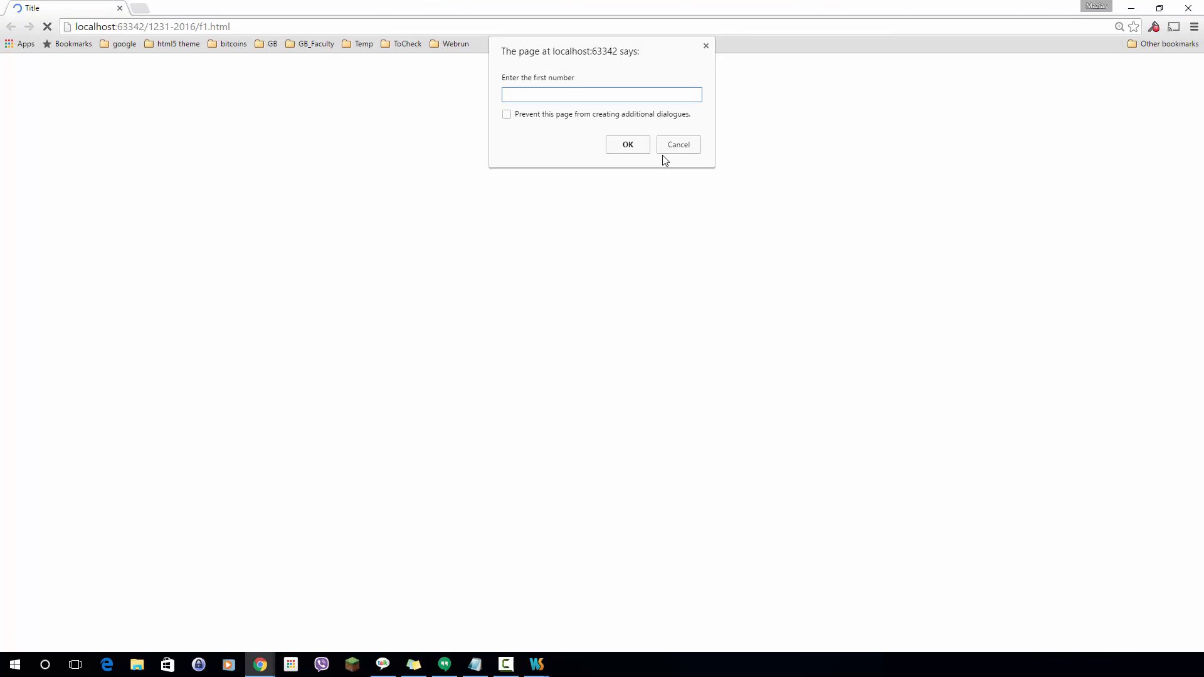
- Enter 2 as the second number and dismiss the alert showing 102
{"action": "type", "text": "2"}
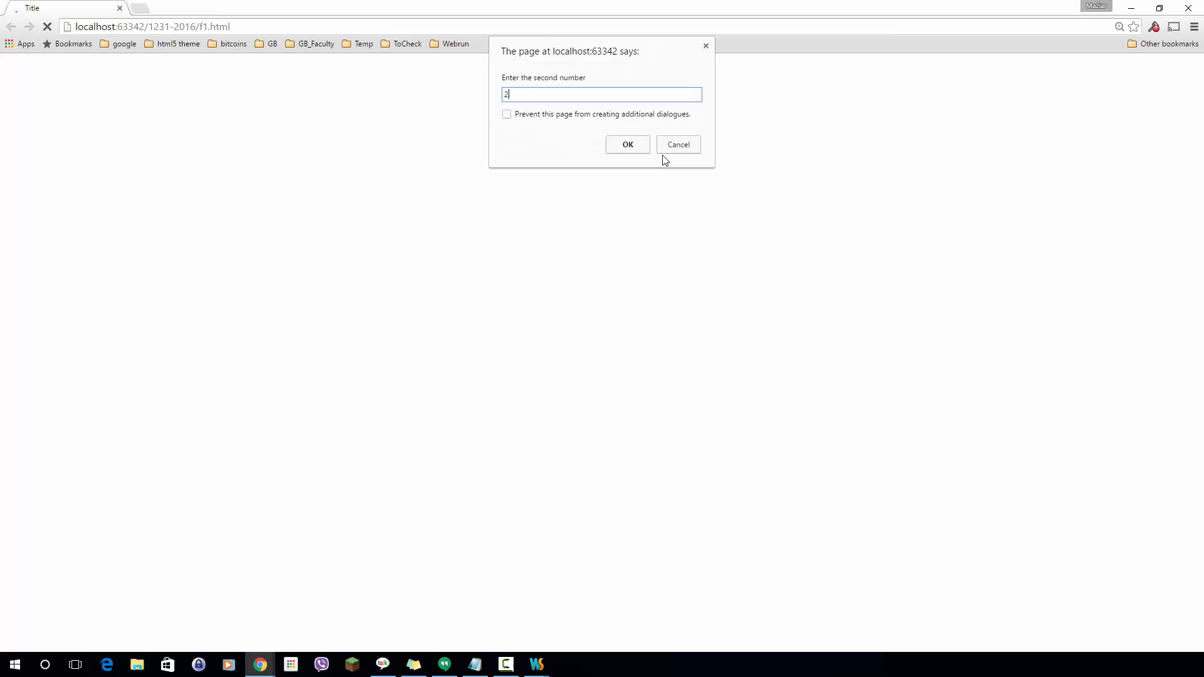
{"action": "left_click", "coordinate": [626, 144]}
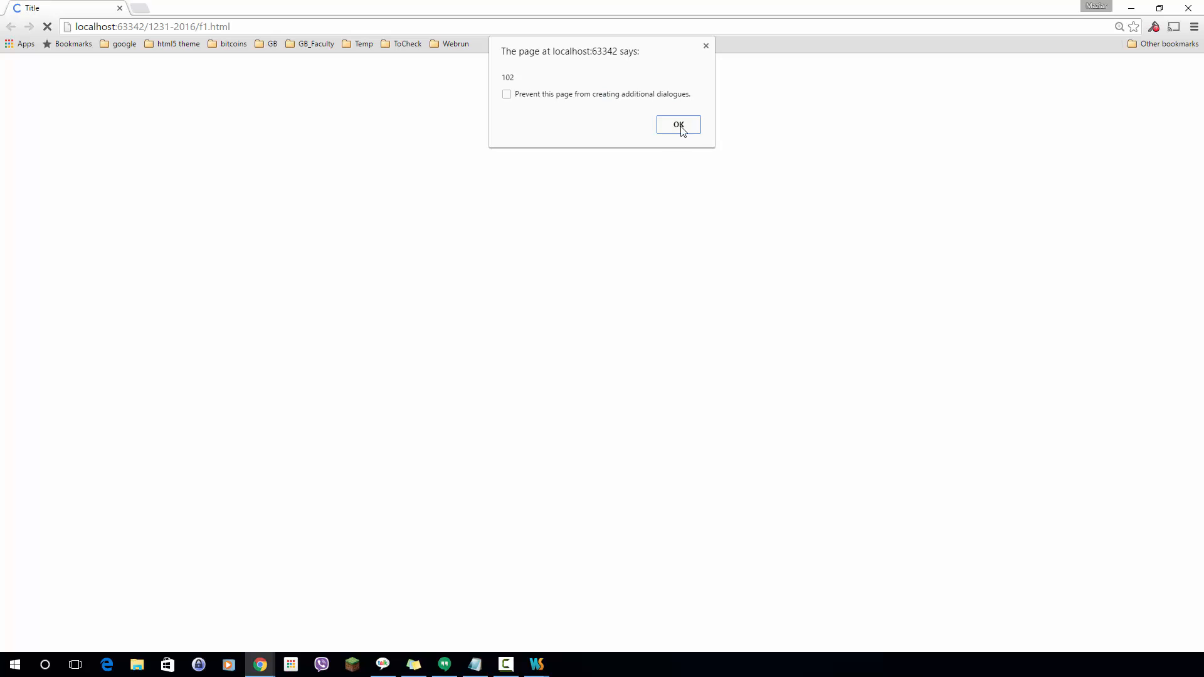
{"action": "left_click", "coordinate": [677, 124]}
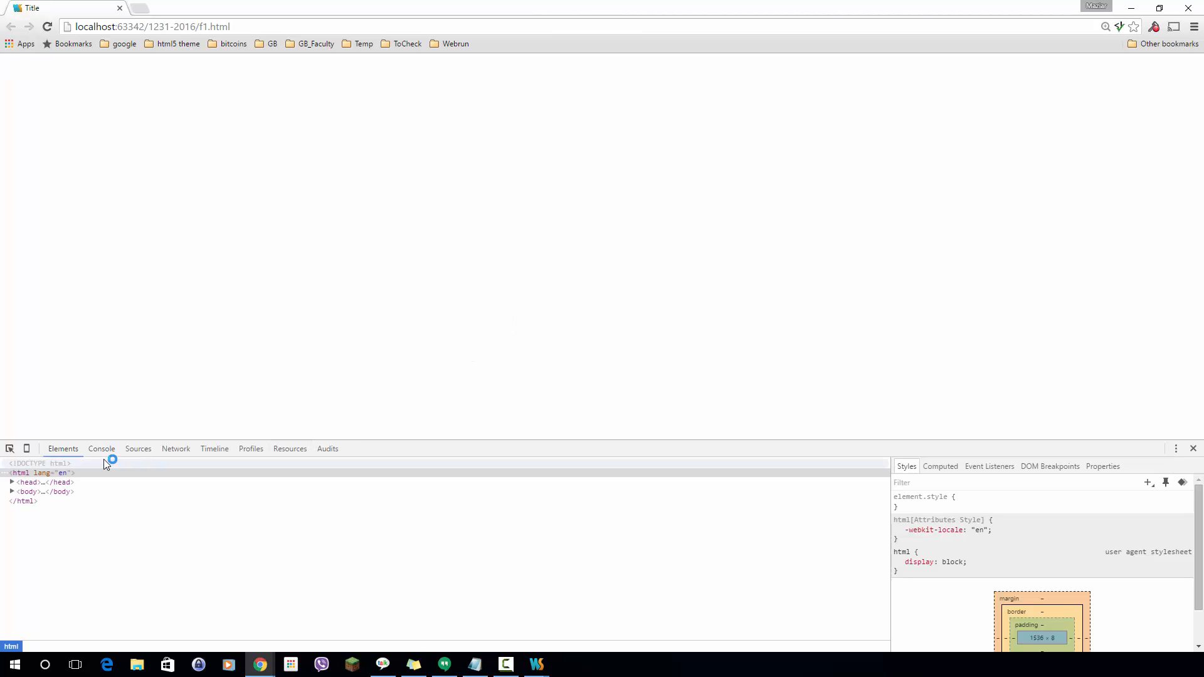
- Run prompt('enter a number') in the Chrome console and highlight the returned string "10"
{"action": "left_click", "coordinate": [102, 448]}
{"action": "type", "text": "prompt('"}
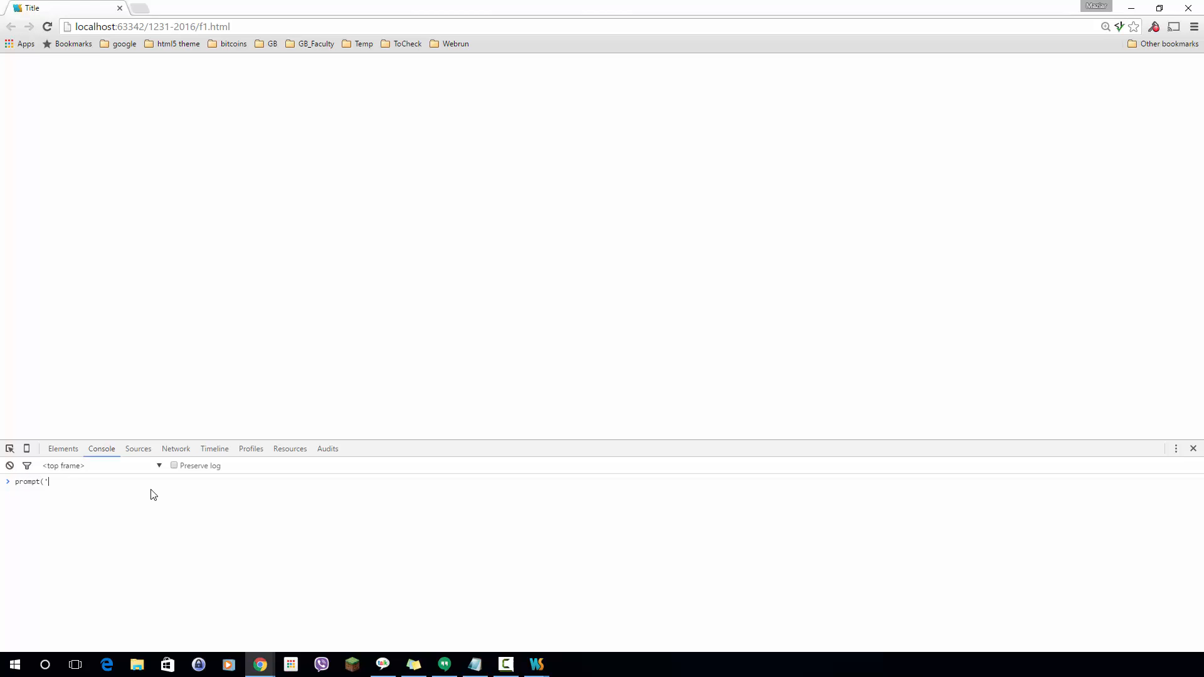
{"action": "type", "text": "enter a number');"}
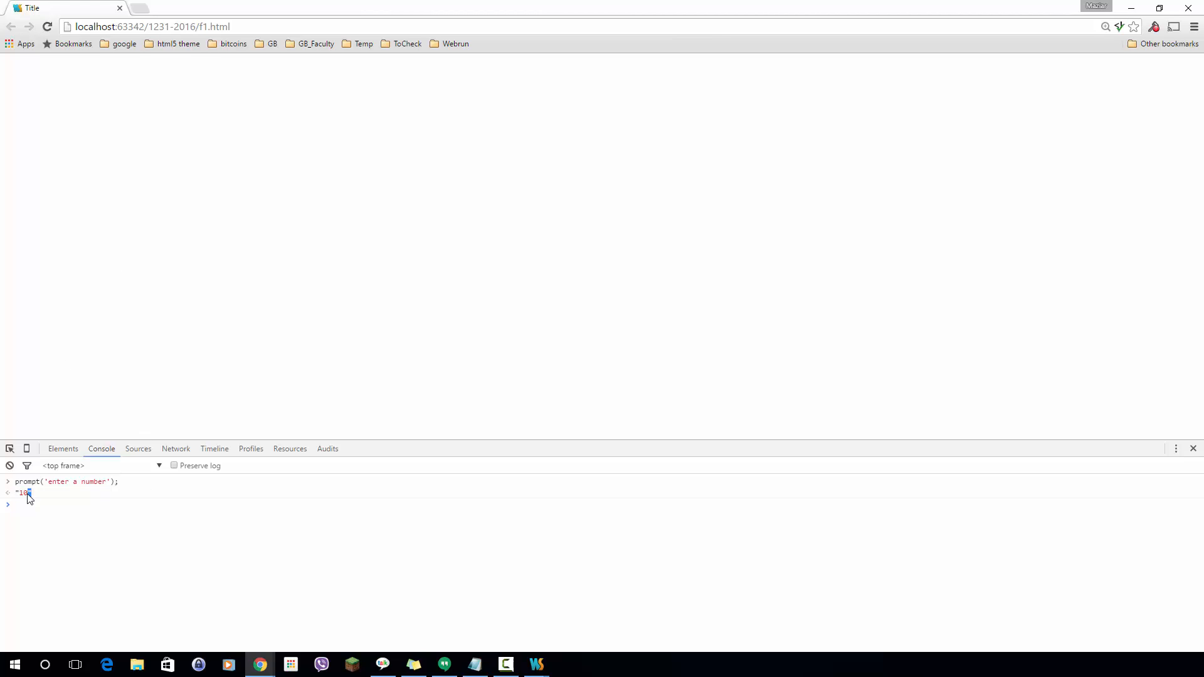
{"action": "double_click", "coordinate": [22, 492]}
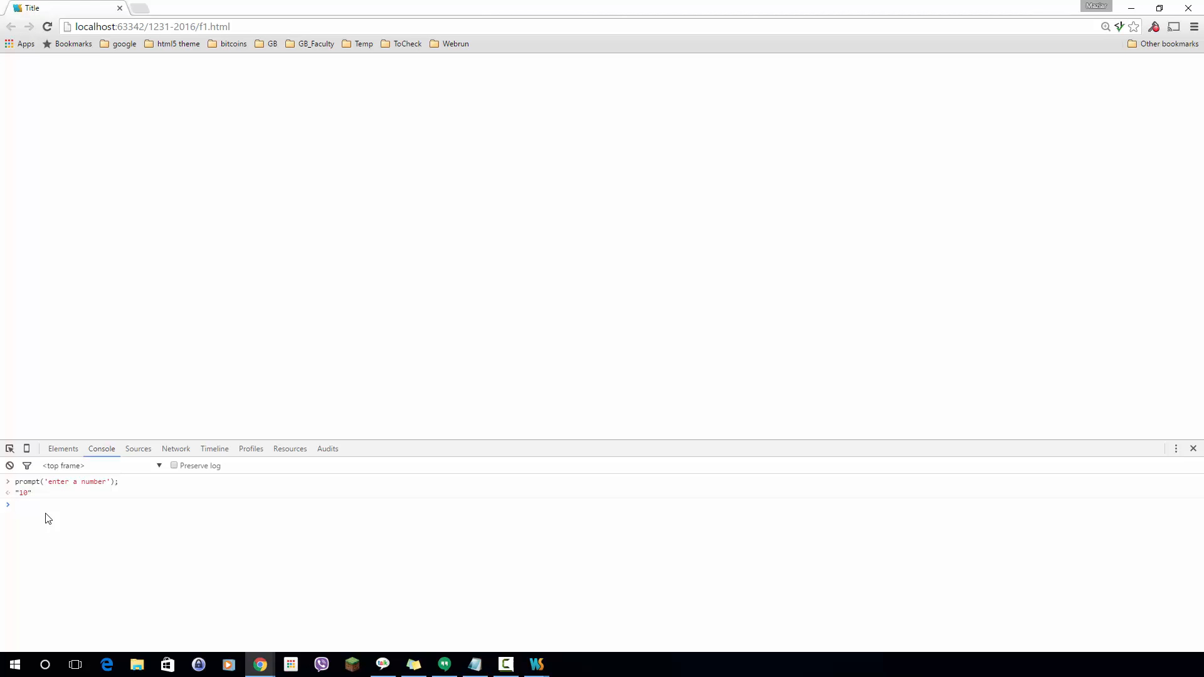
{"action": "left_click", "coordinate": [15, 504]}
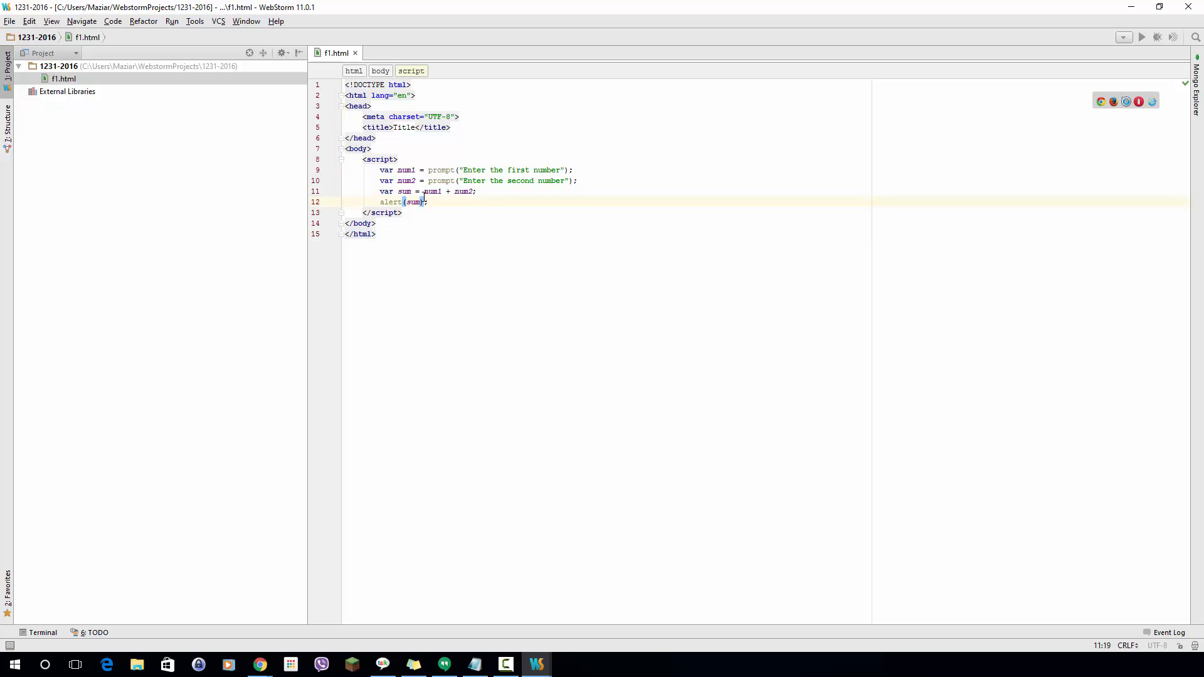
- Wrap num1 and num2 in parseInt() on the sum line
{"action": "type", "text": "parseInt("}
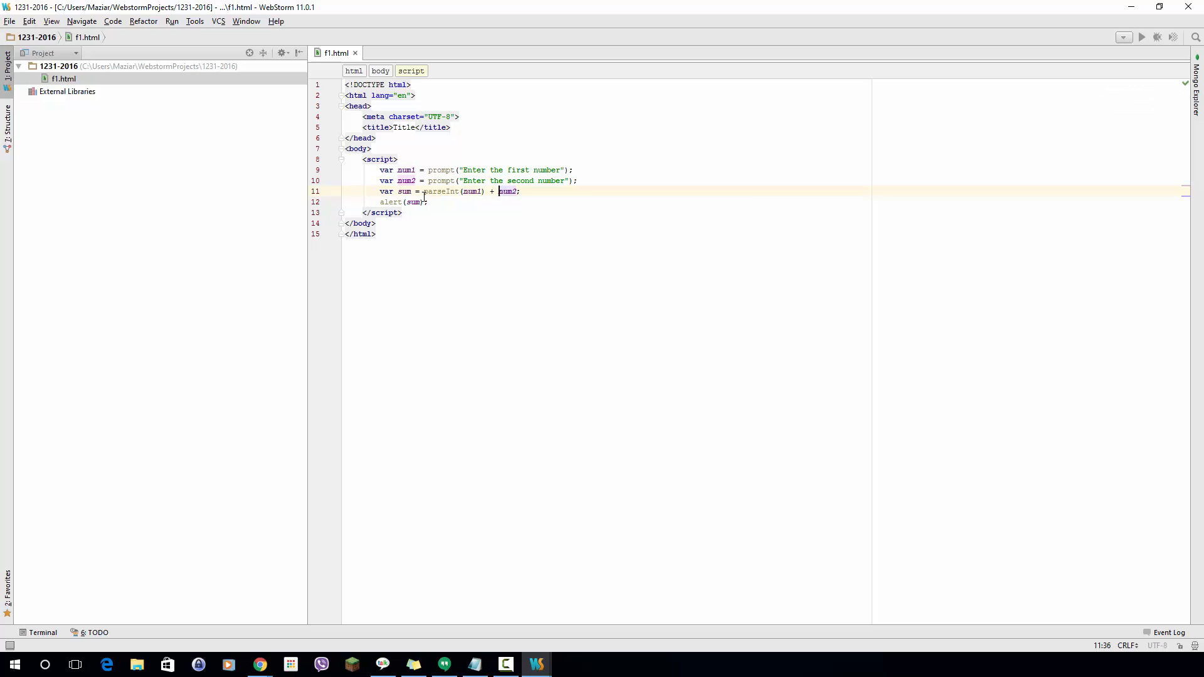
{"action": "type", "text": "par"}
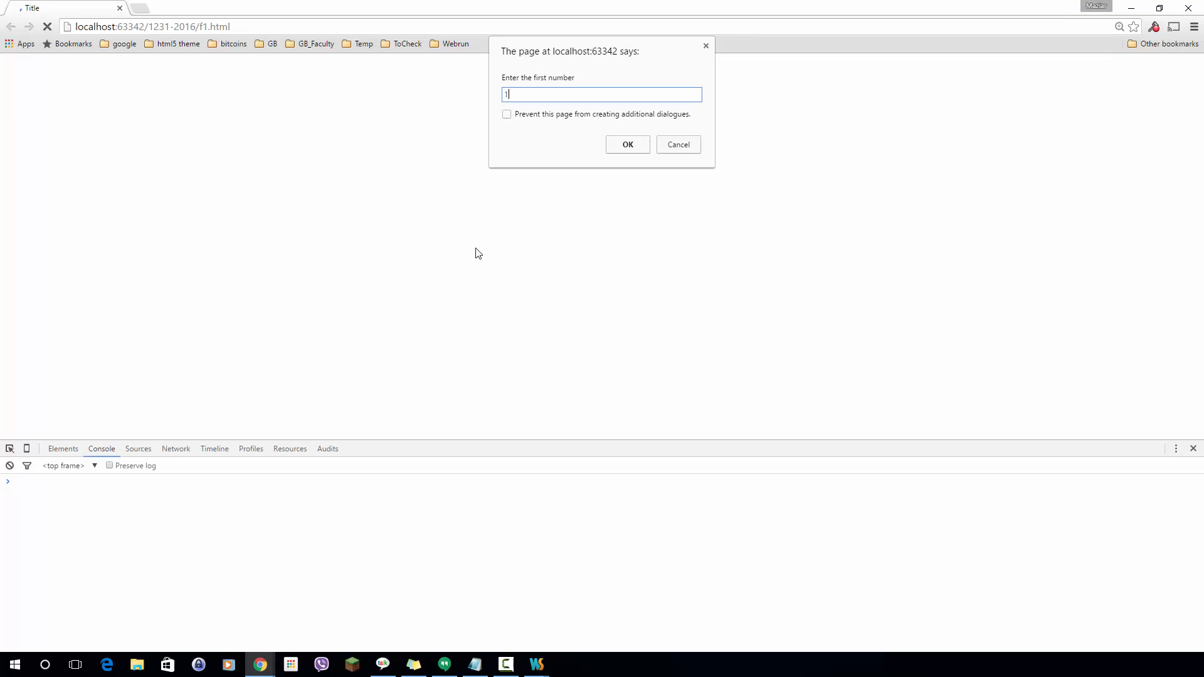
- Confirm the prompt and dismiss the alert showing the numeric sum 12
{"action": "left_click", "coordinate": [627, 144]}
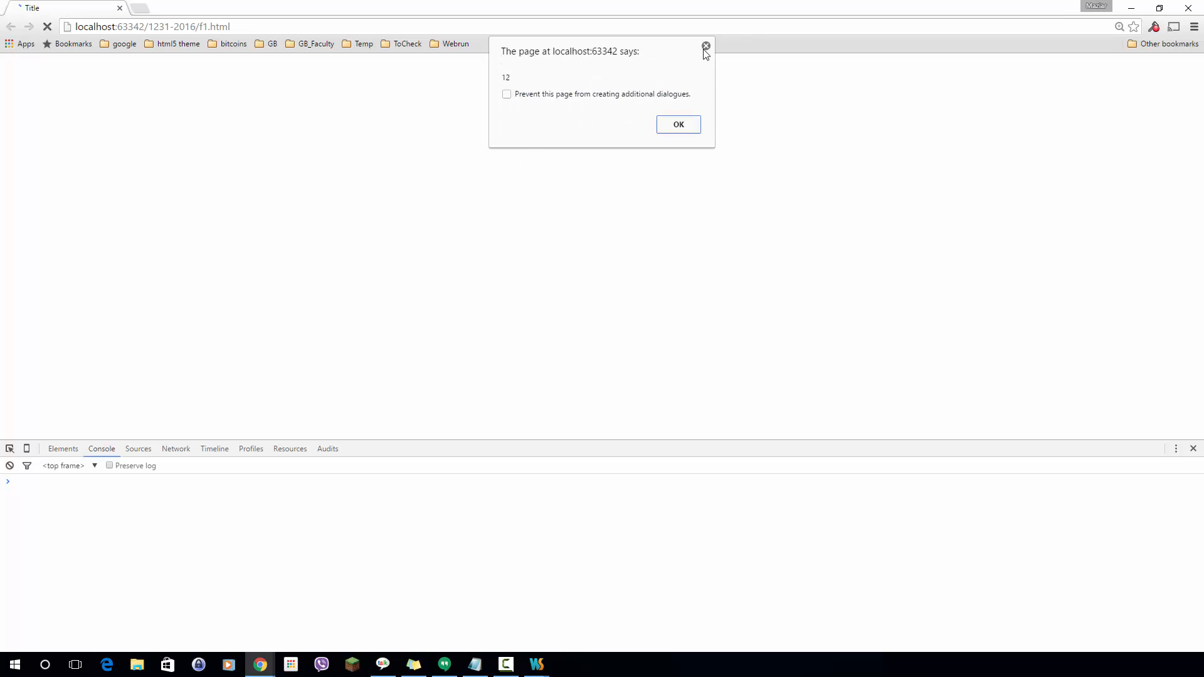
{"action": "left_click", "coordinate": [535, 664]}
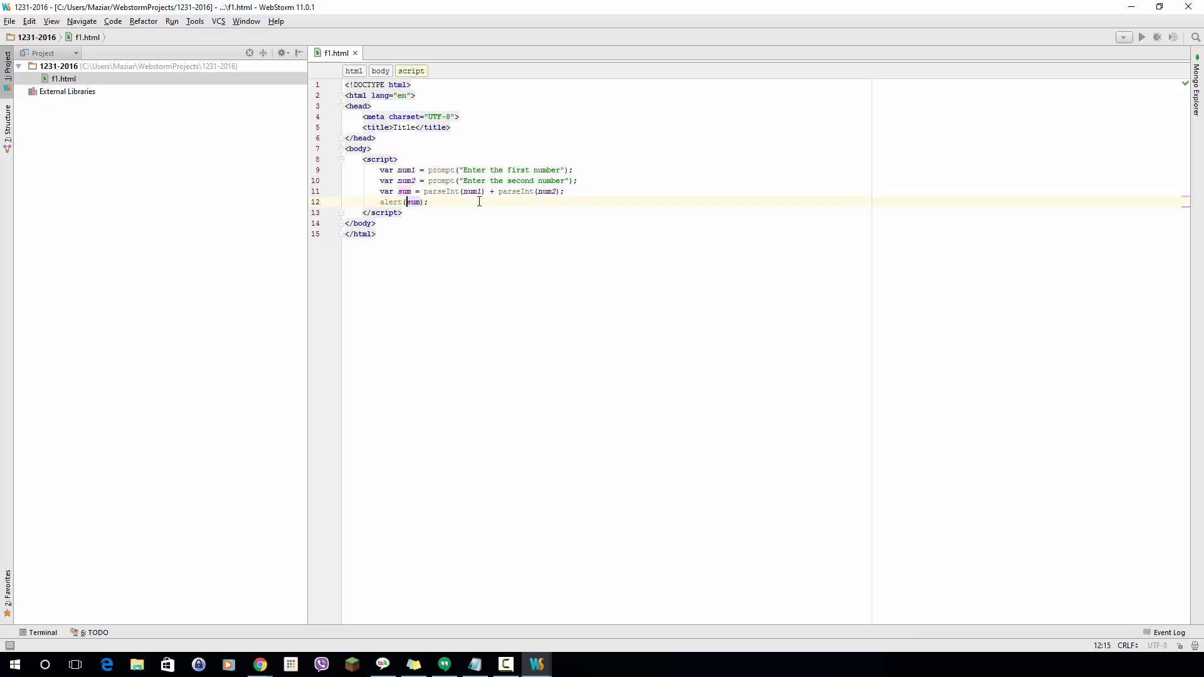
- Change the alert to 'the sum of ' + num1 + ' + ' + num2 + ' = ' + sum
{"action": "type", "text": "t"}
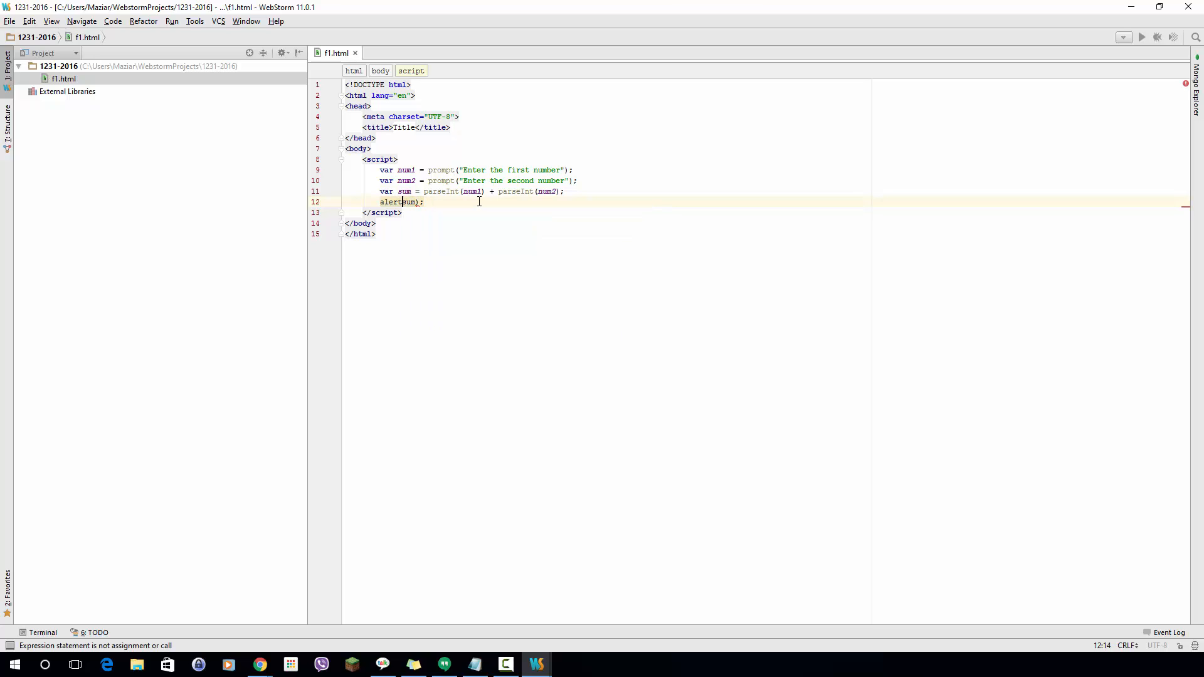
{"action": "type", "text": "'the sum'"}
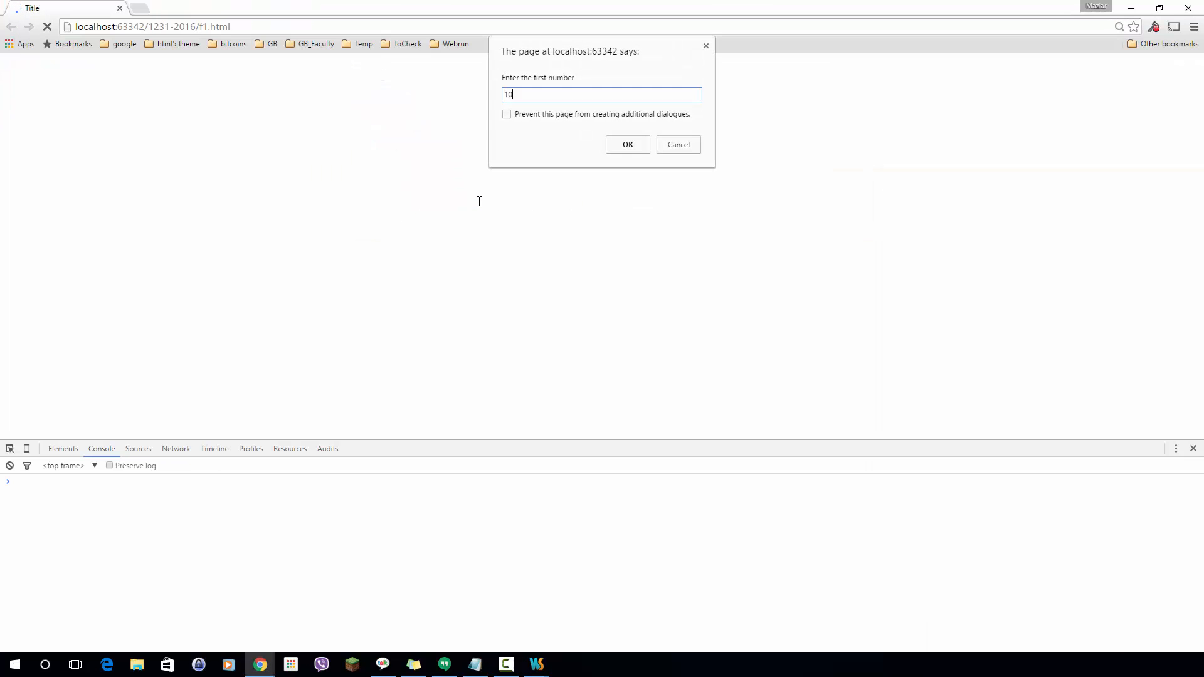
- Enter 10, dismiss the 'the sum of 10 + 2 = 12' alert, and return to WebStorm
{"action": "left_click", "coordinate": [627, 145]}
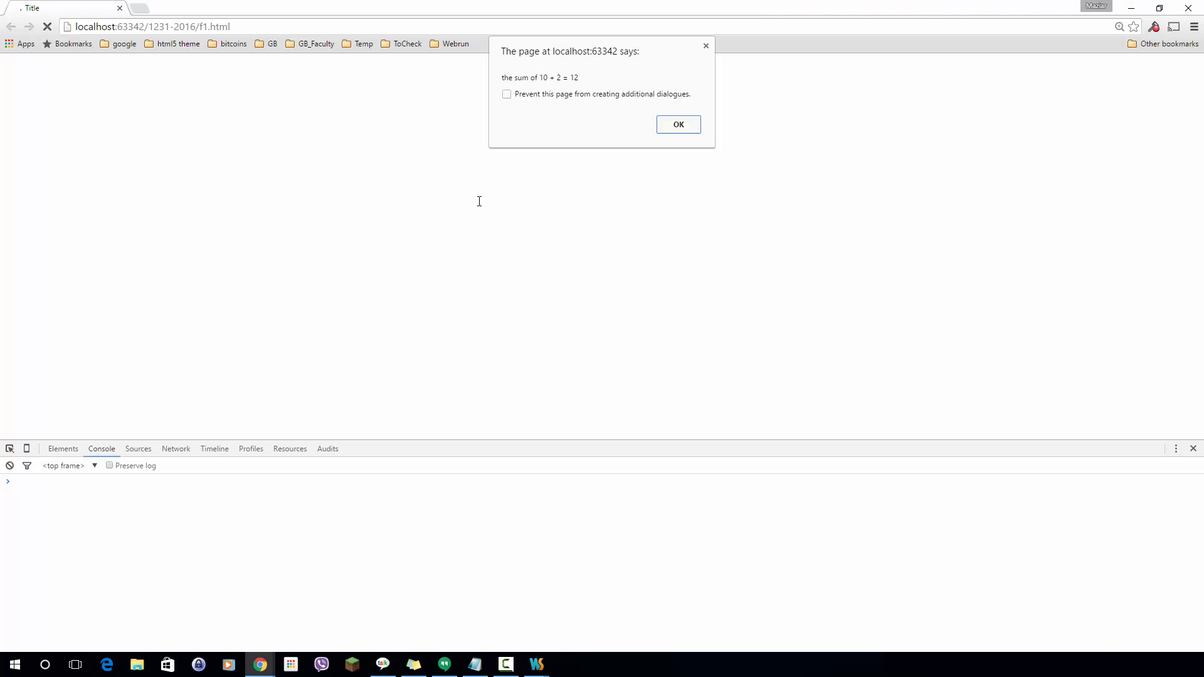
{"action": "left_click", "coordinate": [677, 124]}
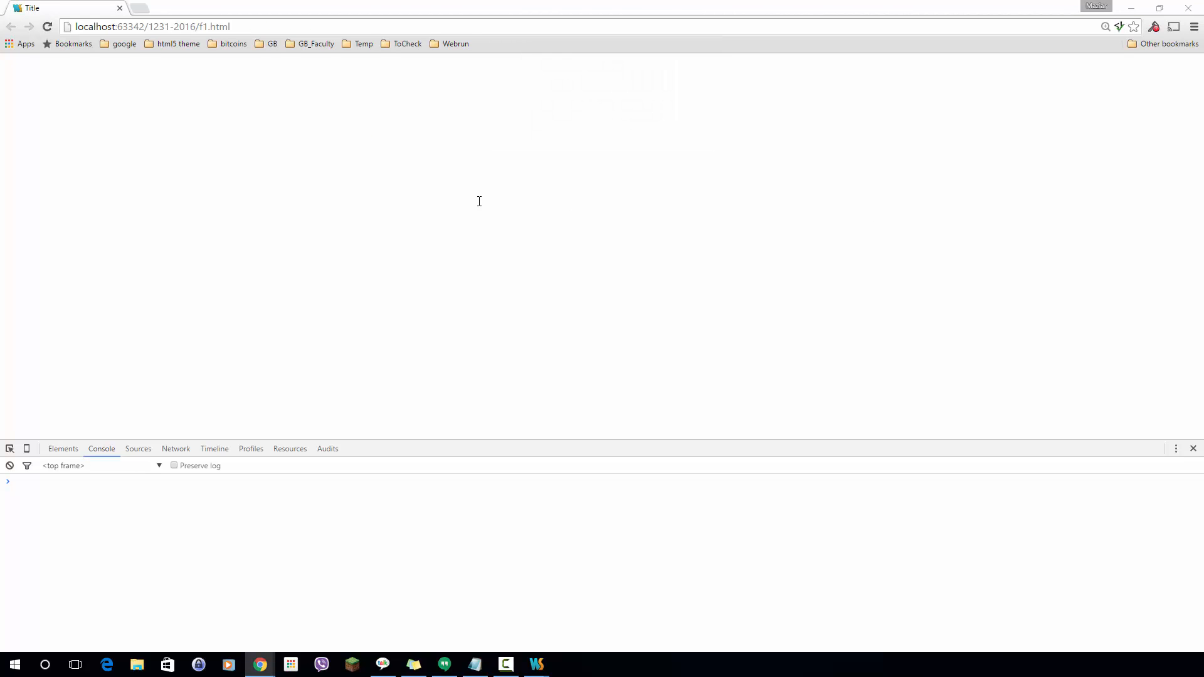
{"action": "left_click", "coordinate": [536, 664]}
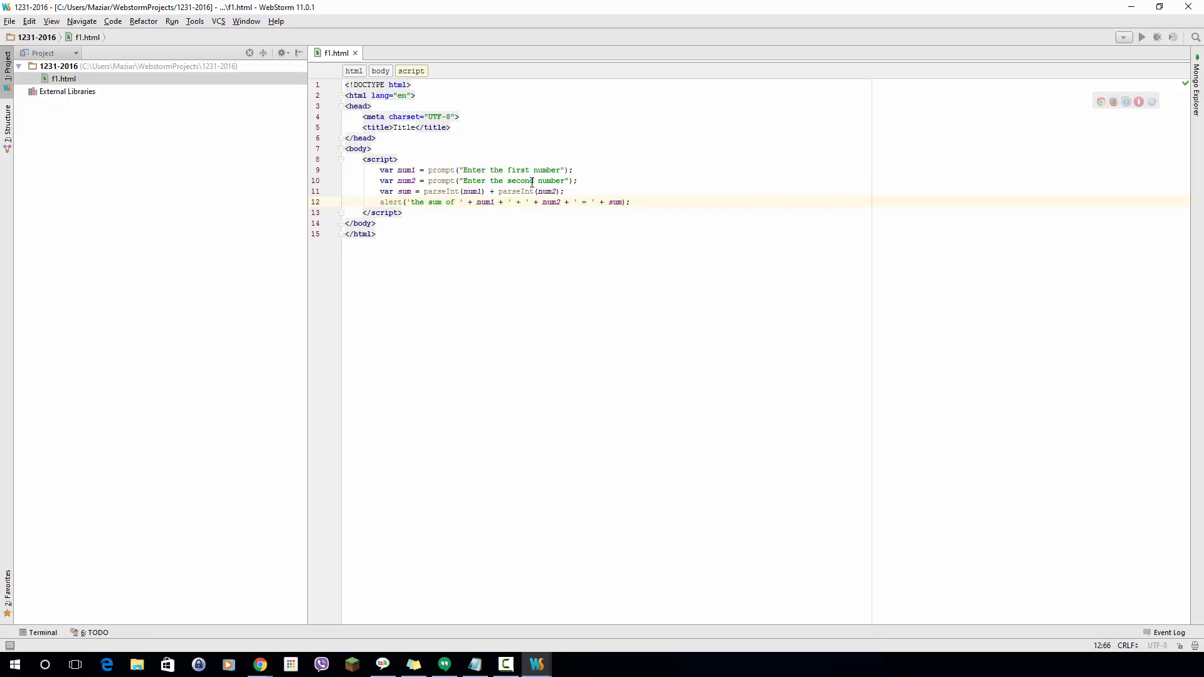
- Add a document.write line with the same 'the sum of' message below the alert
{"action": "type", "text": "document"}
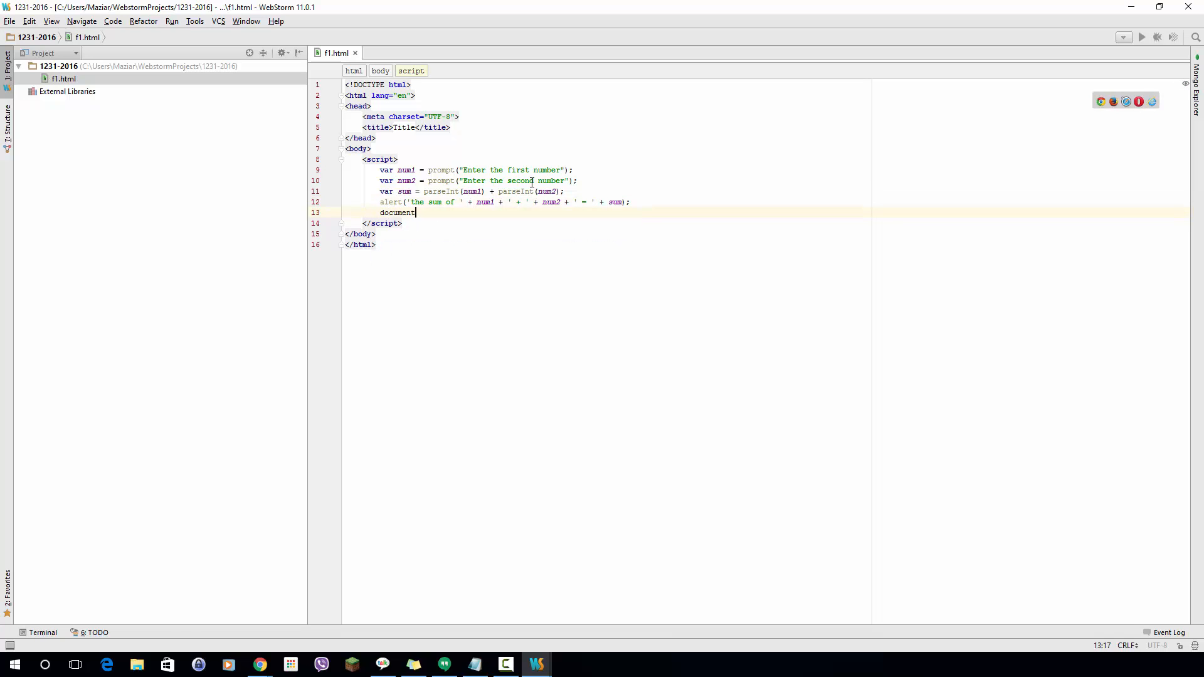
{"action": "type", "text": ".w"}
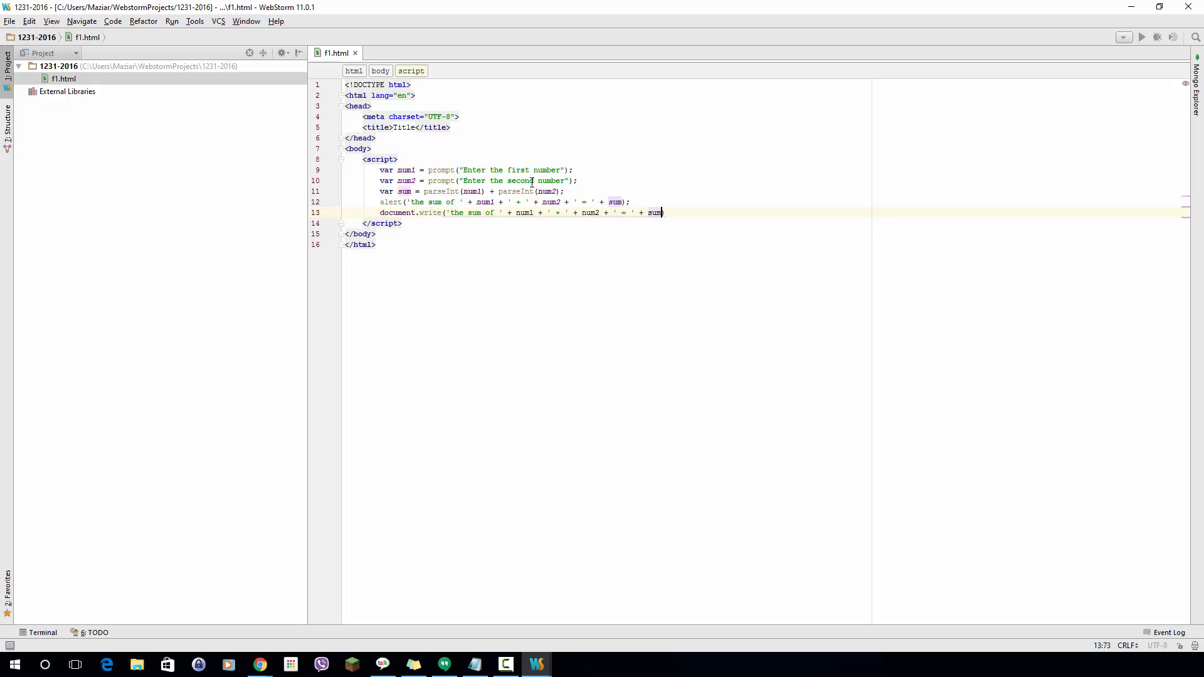
{"action": "type", "text": ";"}
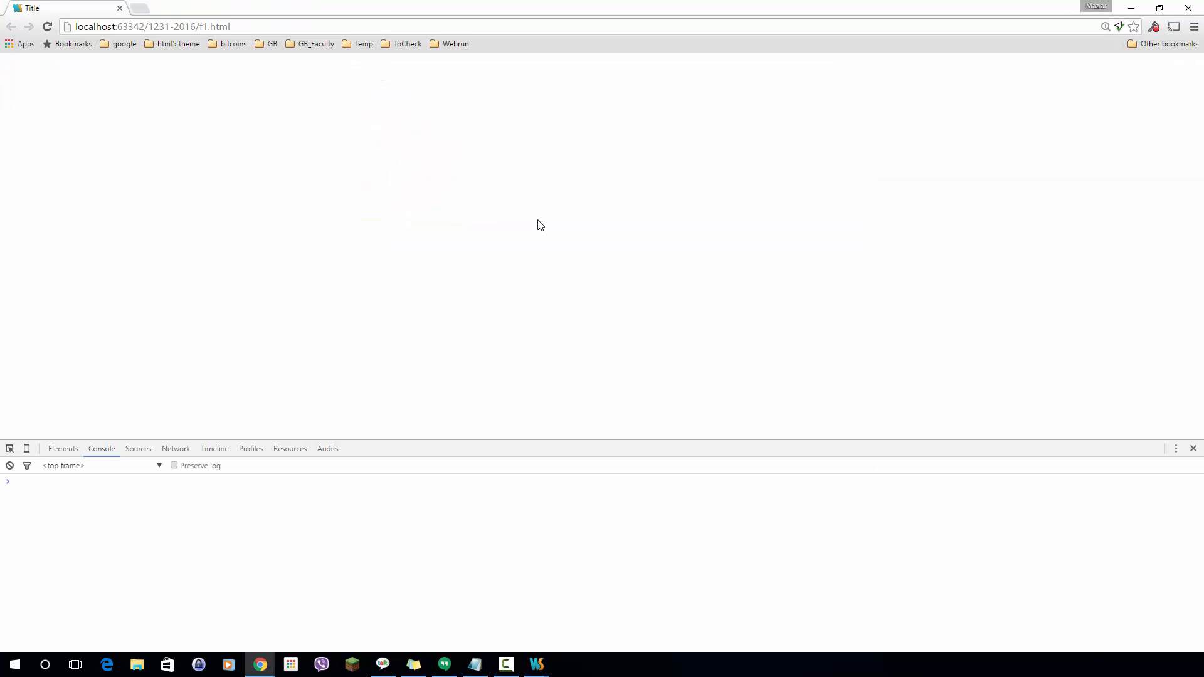
- Enter the numbers, dismiss the alert, and see 'the sum of 10 + 2 = 12' on the page
{"action": "type", "text": "1"}
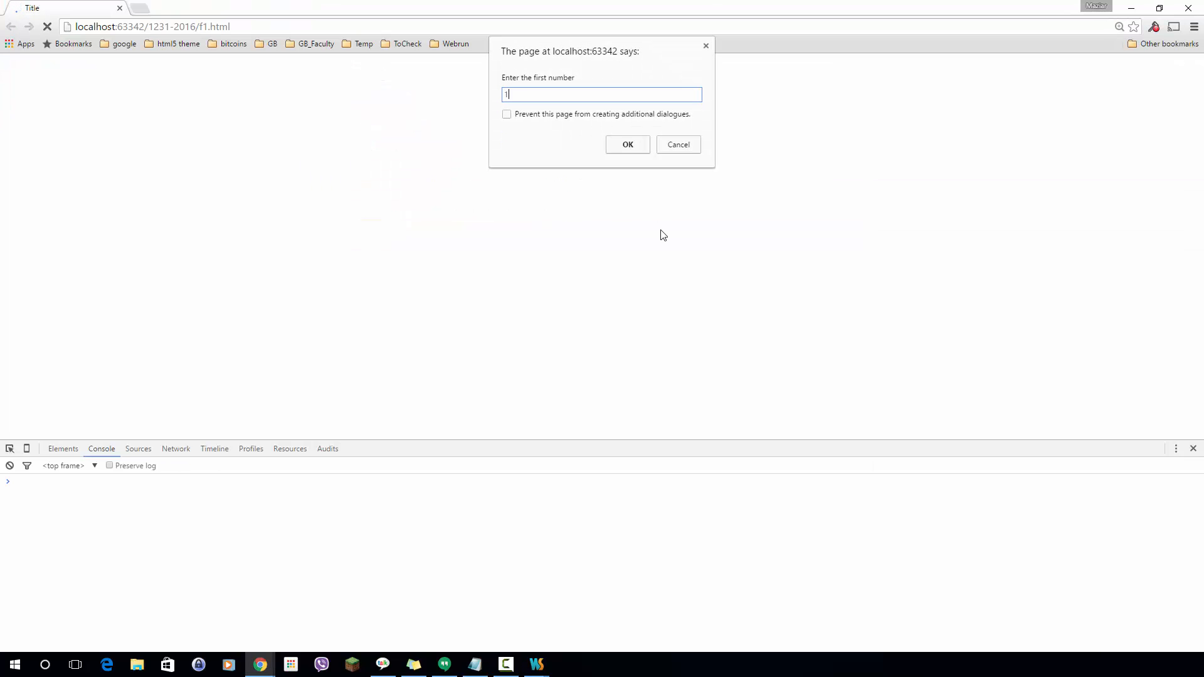
{"action": "left_click", "coordinate": [626, 145]}
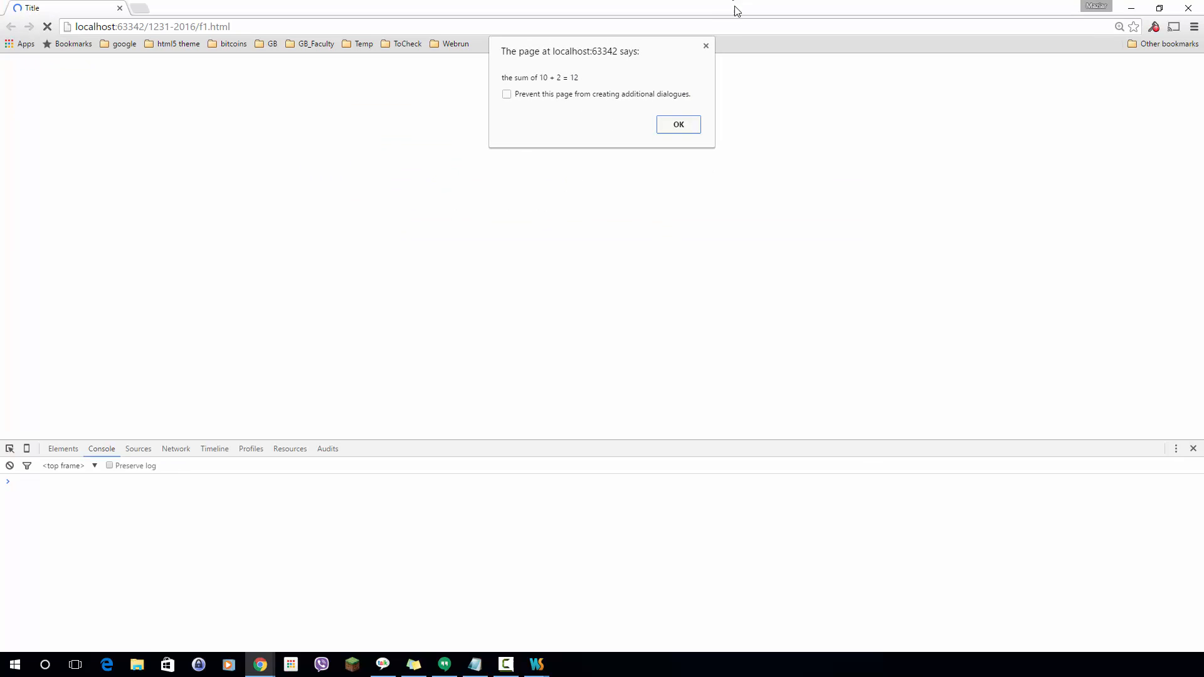
{"action": "left_click", "coordinate": [677, 124]}
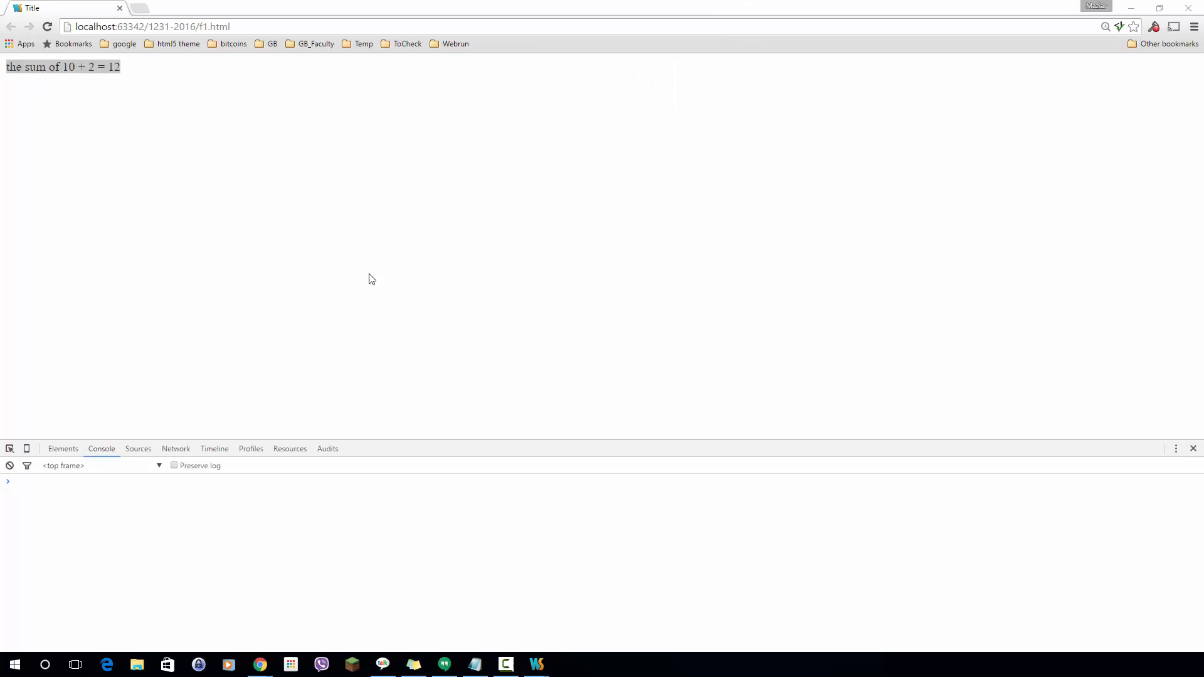
{"action": "left_click", "coordinate": [536, 664]}
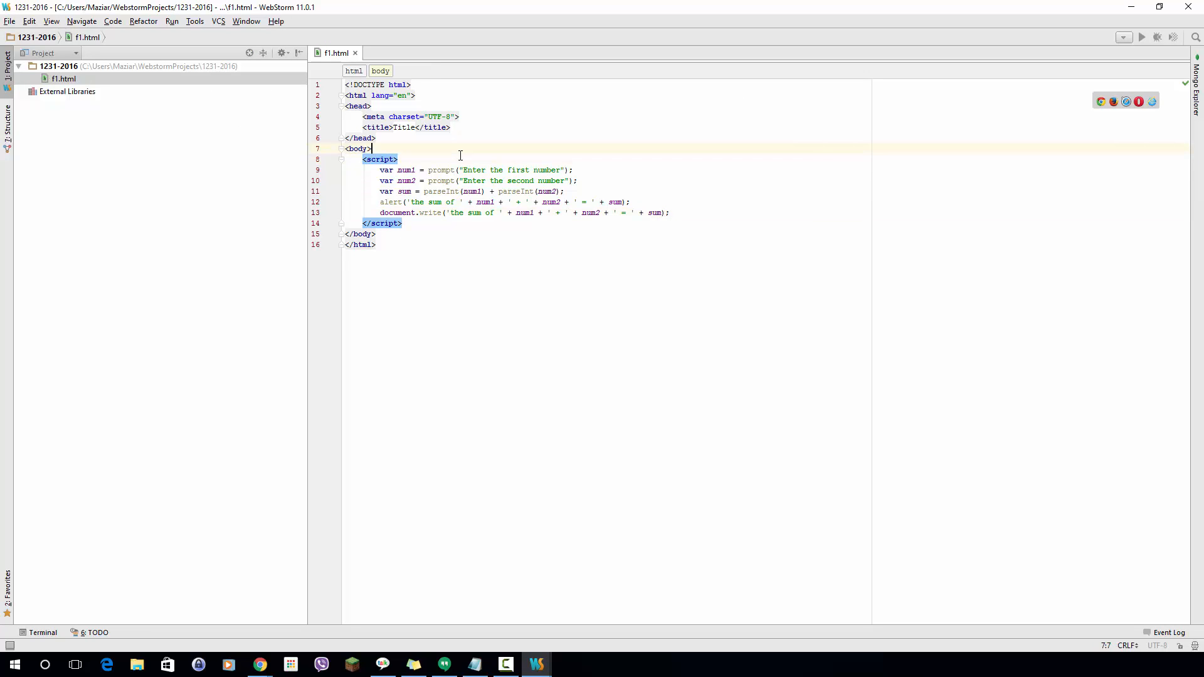
- Add an empty <div id="buffer"></div> to the page body above the script
{"action": "type", "text": "<d"}
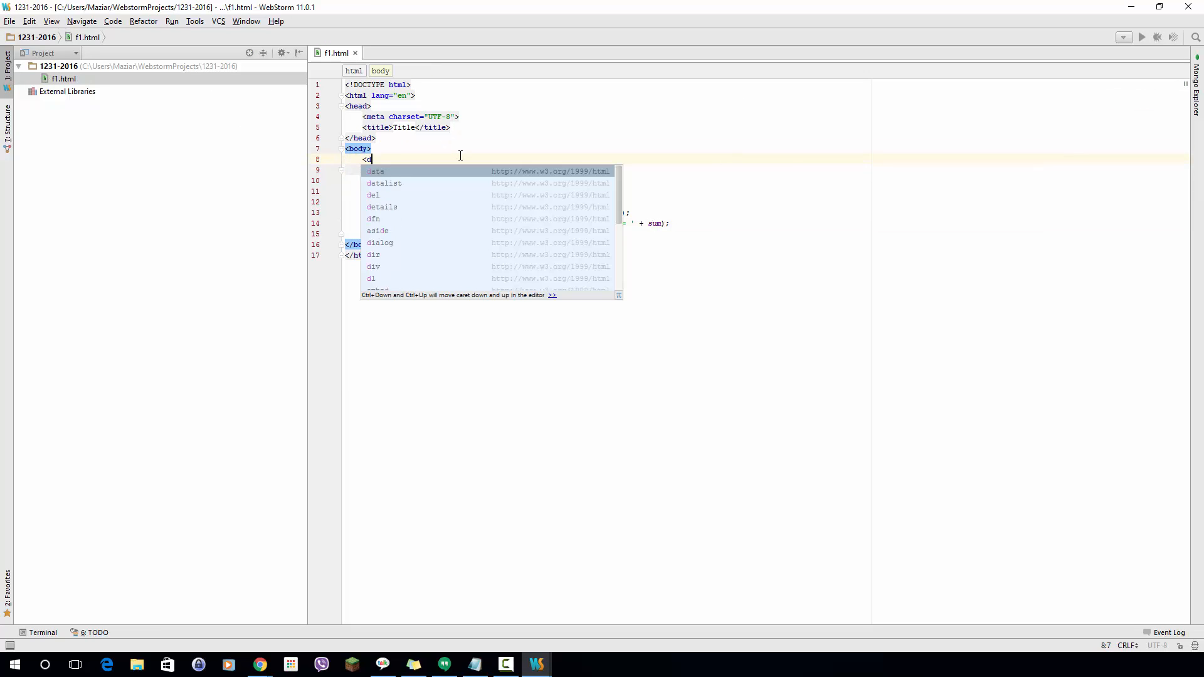
{"action": "type", "text": "iv id=\""}
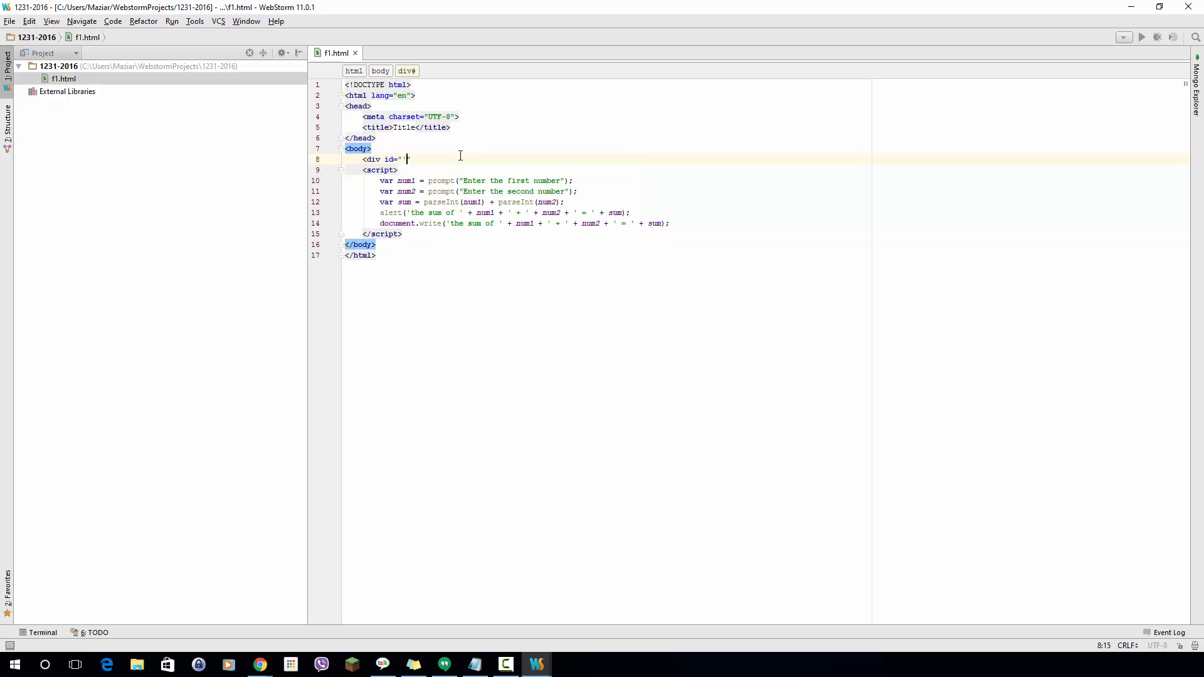
{"action": "type", "text": "buffer"}
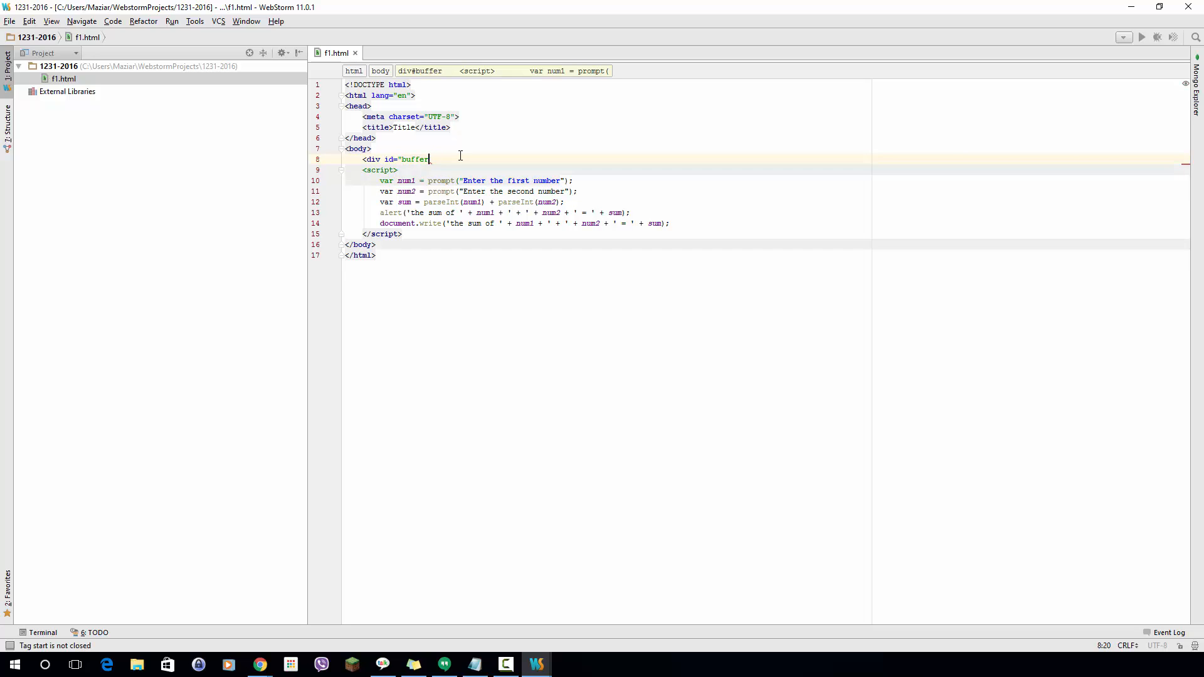
{"action": "type", "text": "></div>"}
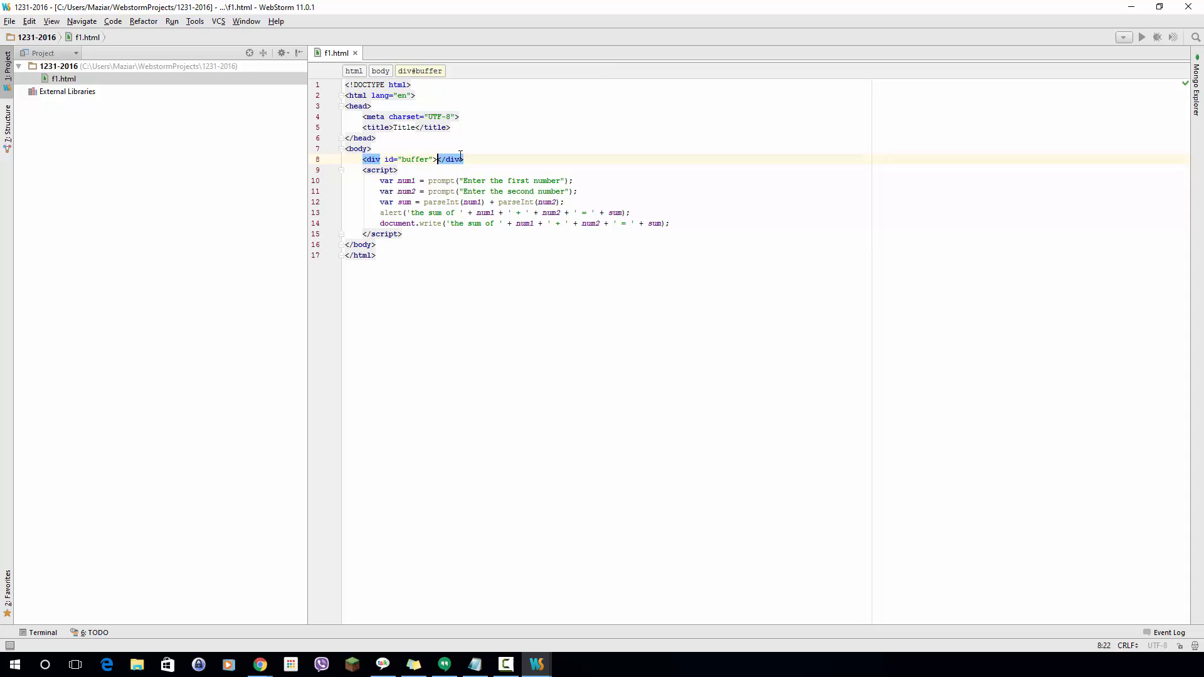
- At the script end, assign the sum sentence to document.getElementById('buffer').innerHTML
{"action": "key", "text": "enter"}
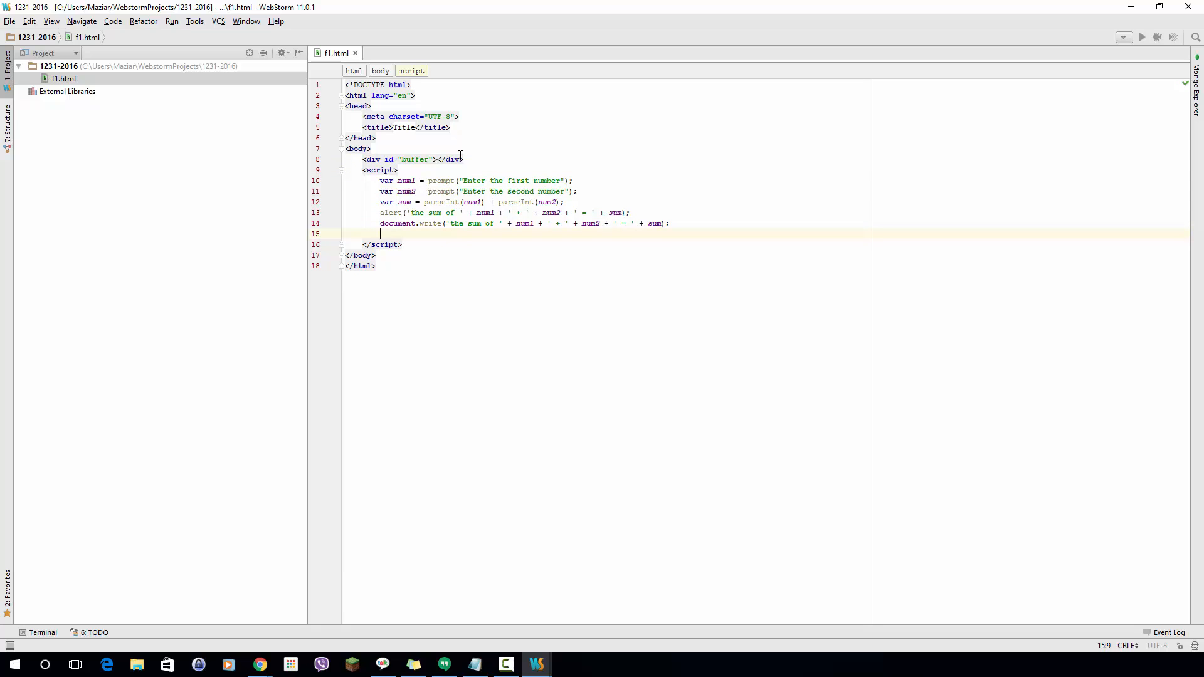
{"action": "type", "text": "document."}
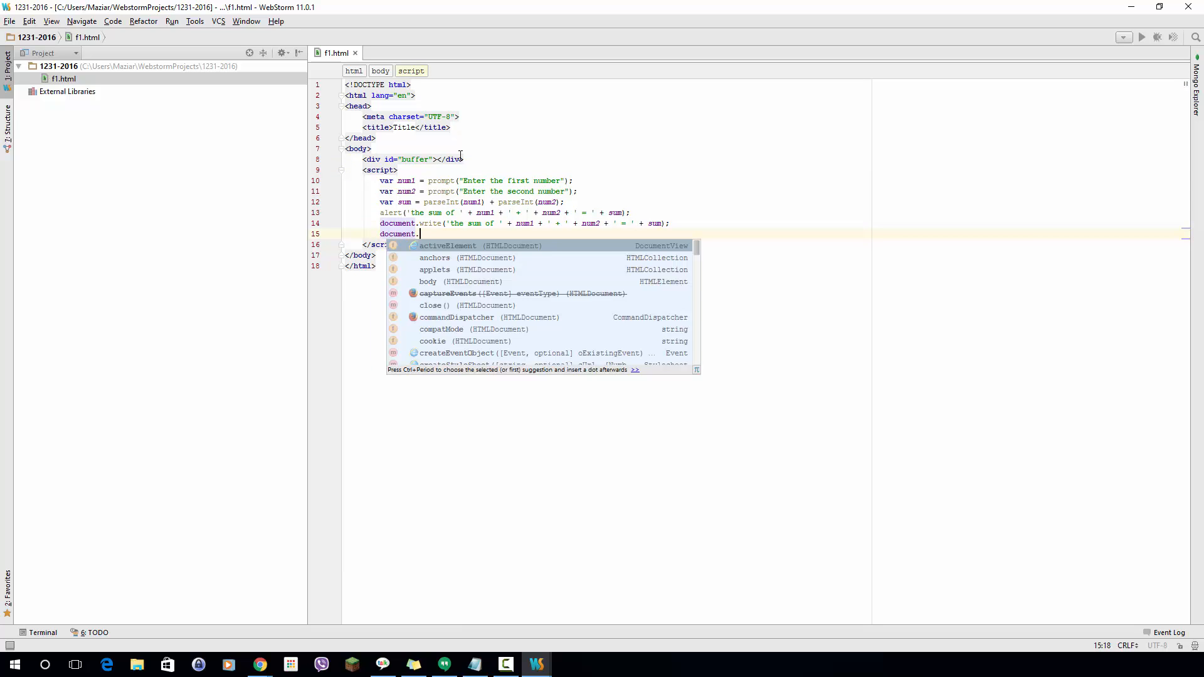
{"action": "type", "text": "getElementById('"}
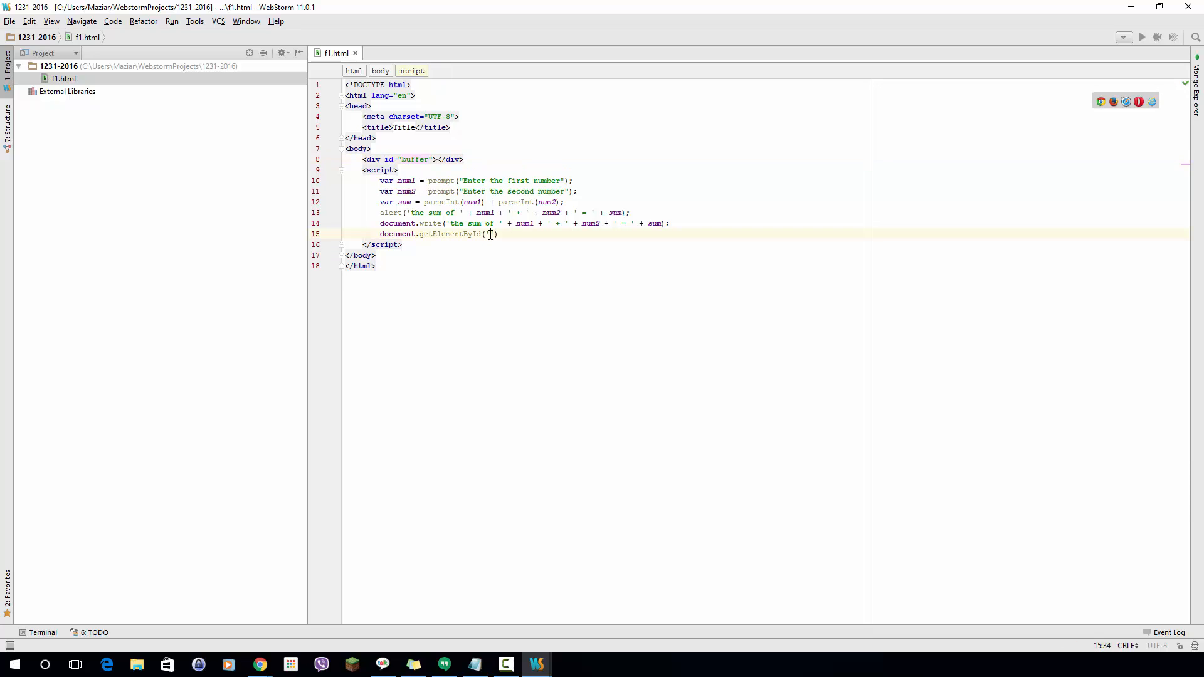
{"action": "type", "text": "'buffer'"}
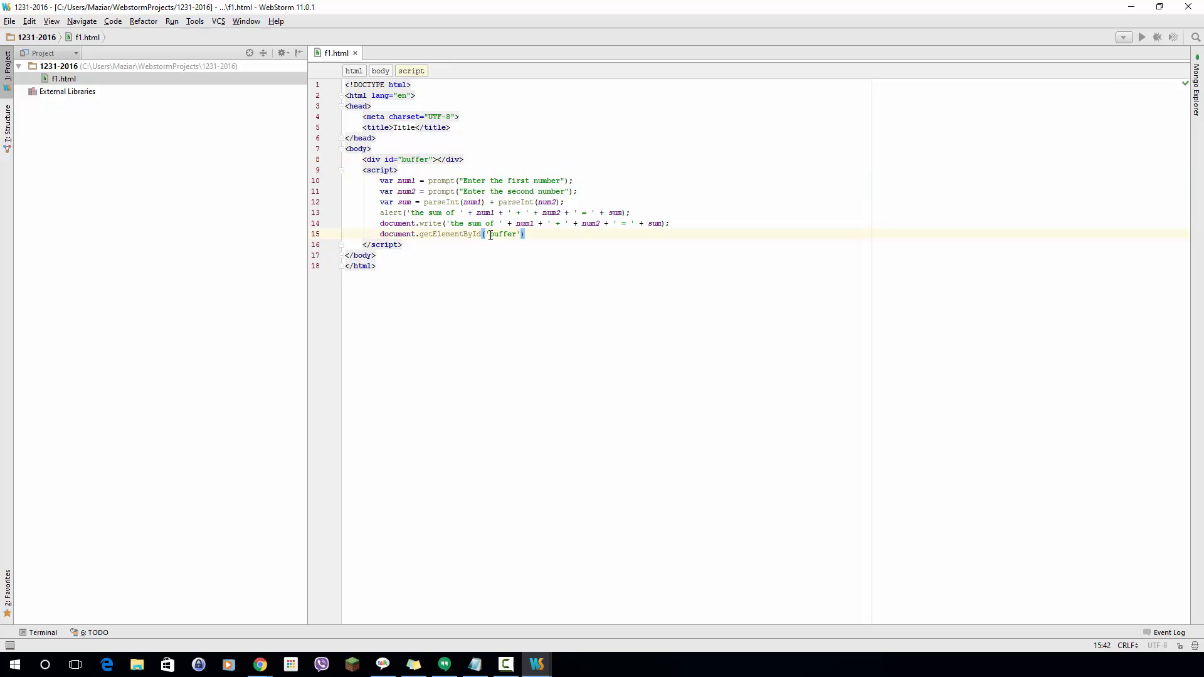
{"action": "type", "text": "."}
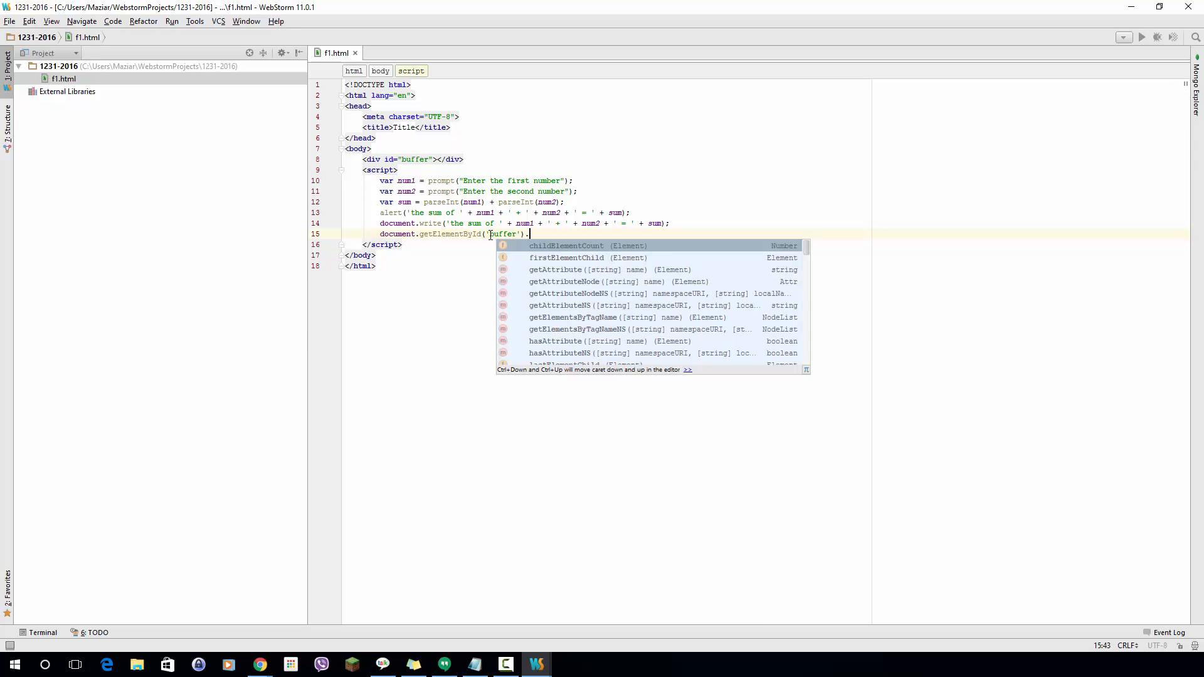
{"action": "type", "text": "in"}
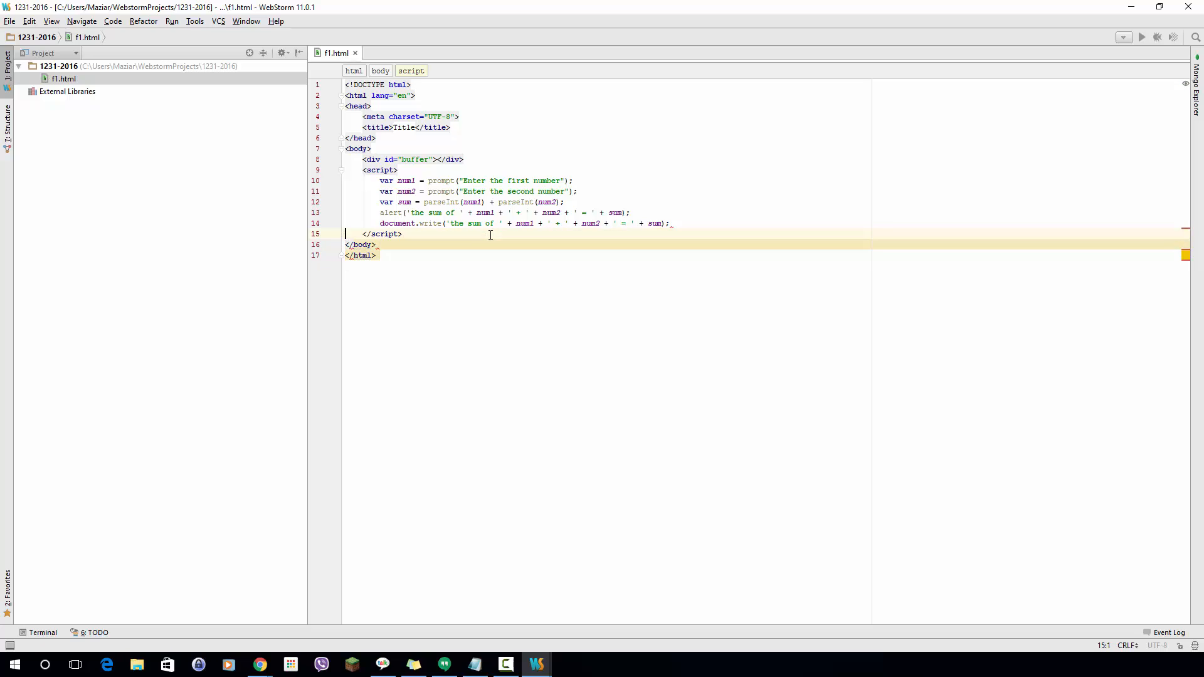
{"action": "type", "text": "document.getElementById('buffer').innerHTML ="}
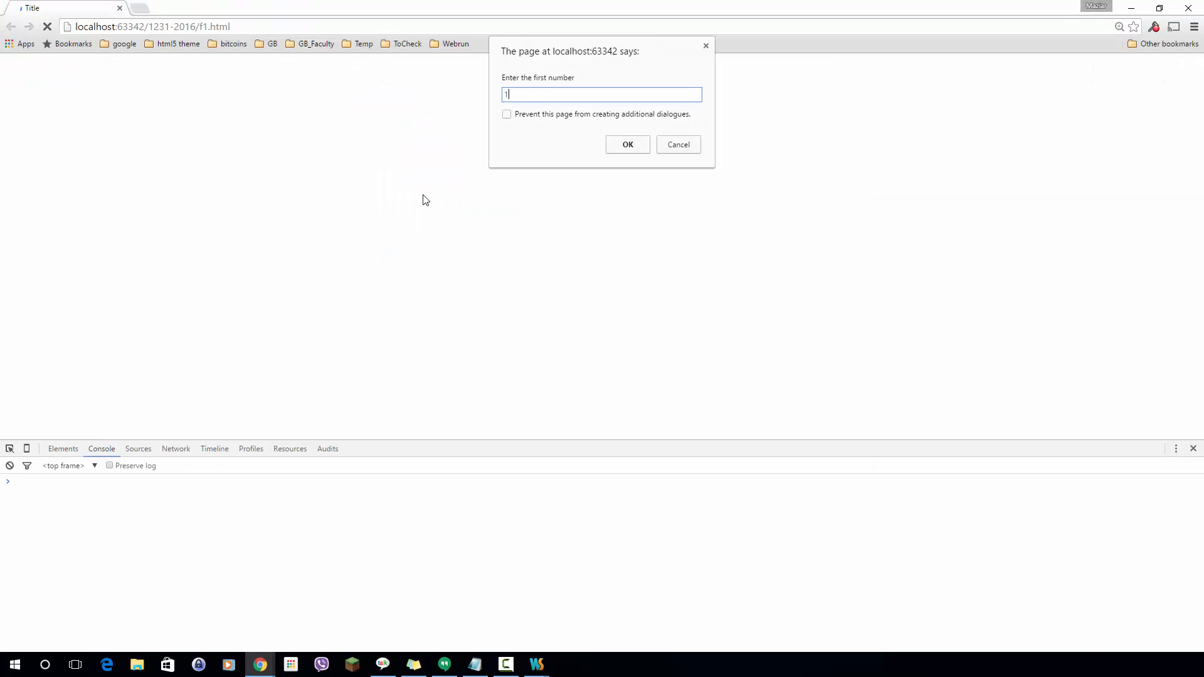
- Submit 2 as the second number and dismiss the alert to see the sum sentence twice
{"action": "left_click", "coordinate": [627, 145]}
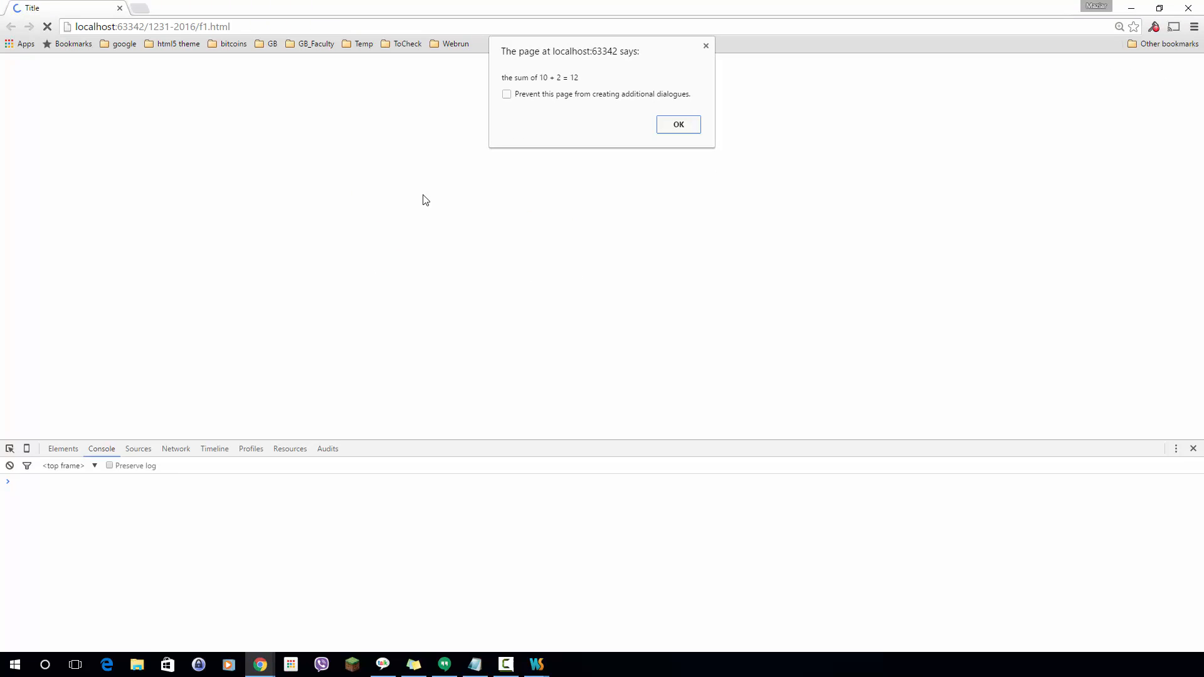
{"action": "left_click", "coordinate": [678, 124]}
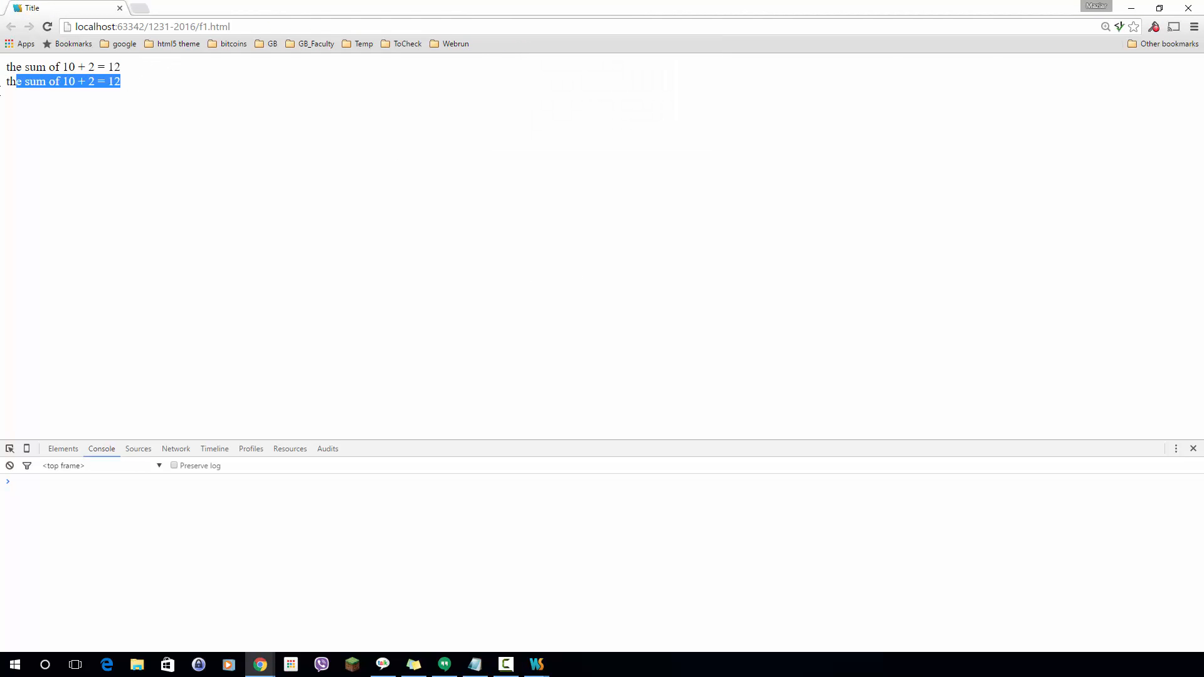
{"action": "left_click", "coordinate": [536, 664]}
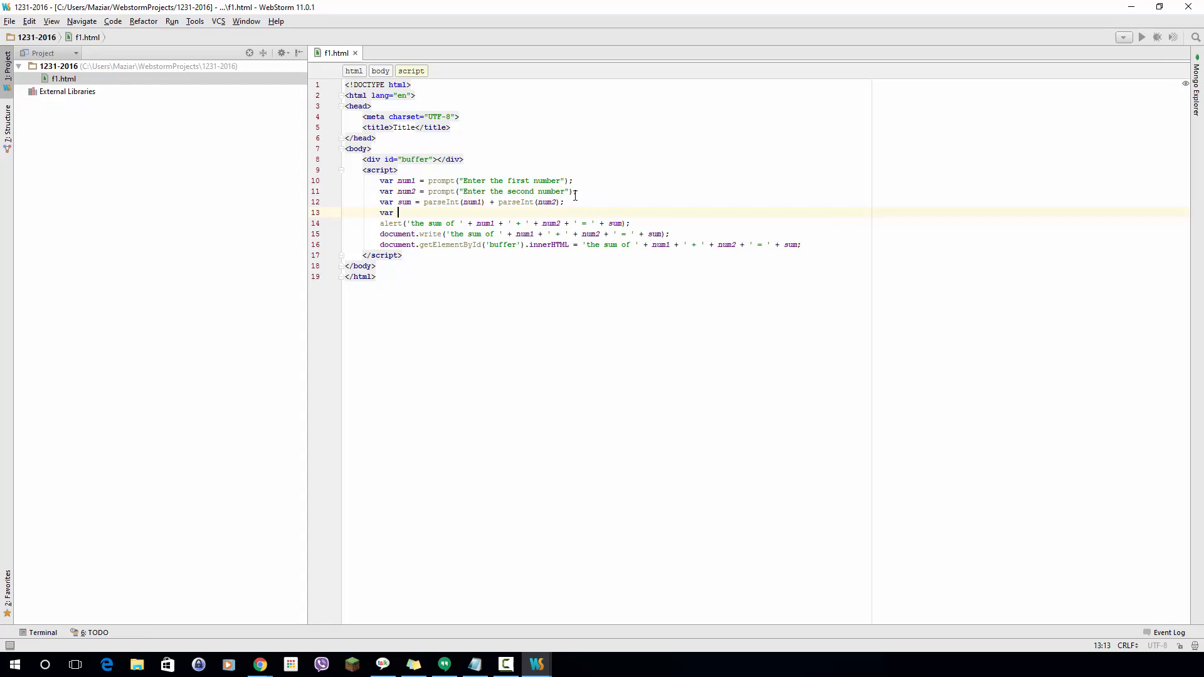
- Replace the alert, document.write and innerHTML arguments with the result variable
{"action": "type", "text": "result = 'the sum of ' + num1 + ' + ' + num2 + ' = ' + sum;"}
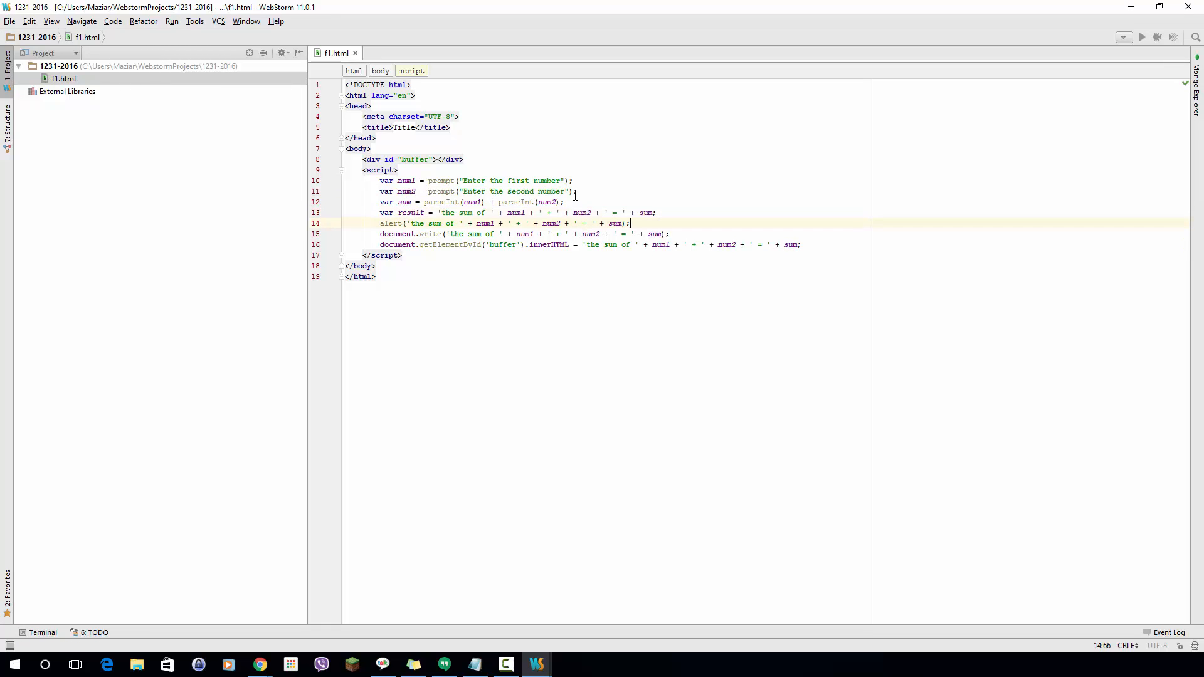
{"action": "double_click", "coordinate": [615, 223]}
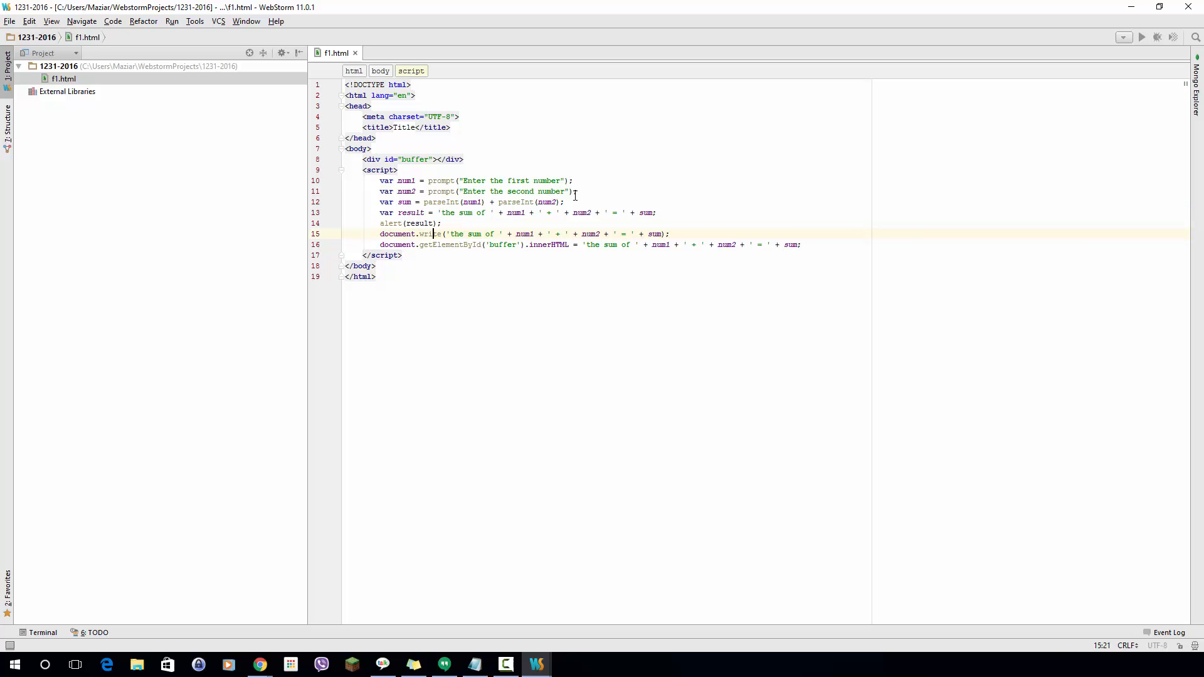
{"action": "left_click_drag", "start_coordinate": [445, 234], "coordinate": [668, 234]}
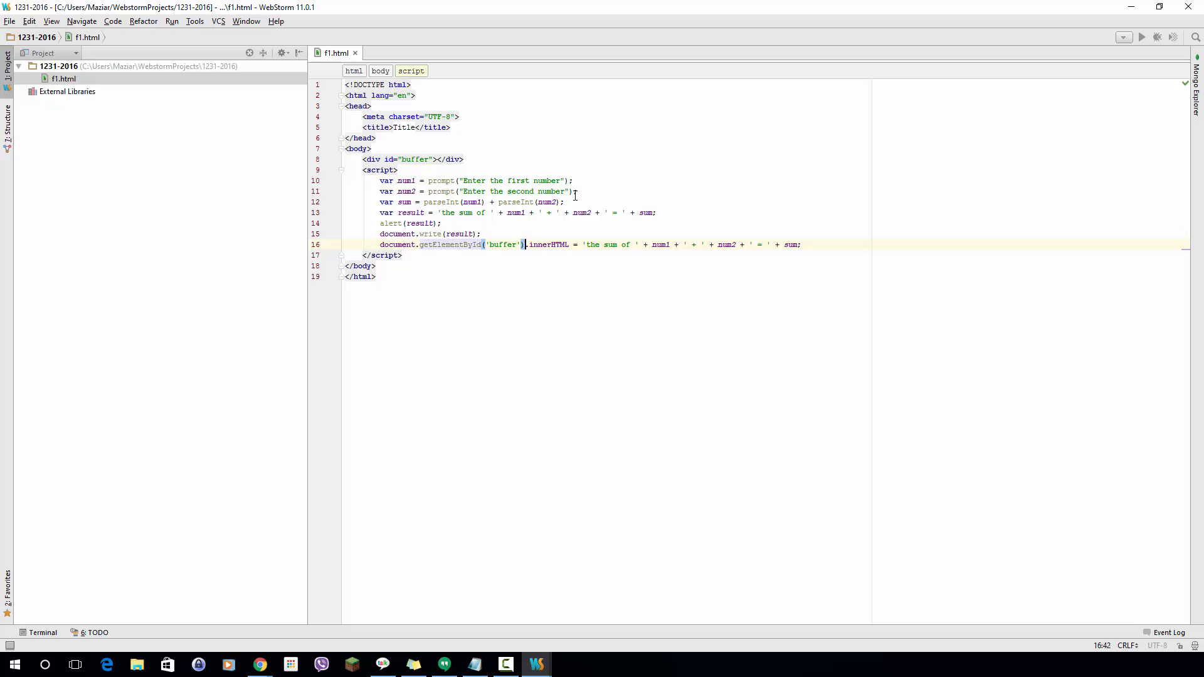
{"action": "left_click_drag", "start_coordinate": [584, 244], "coordinate": [801, 244]}
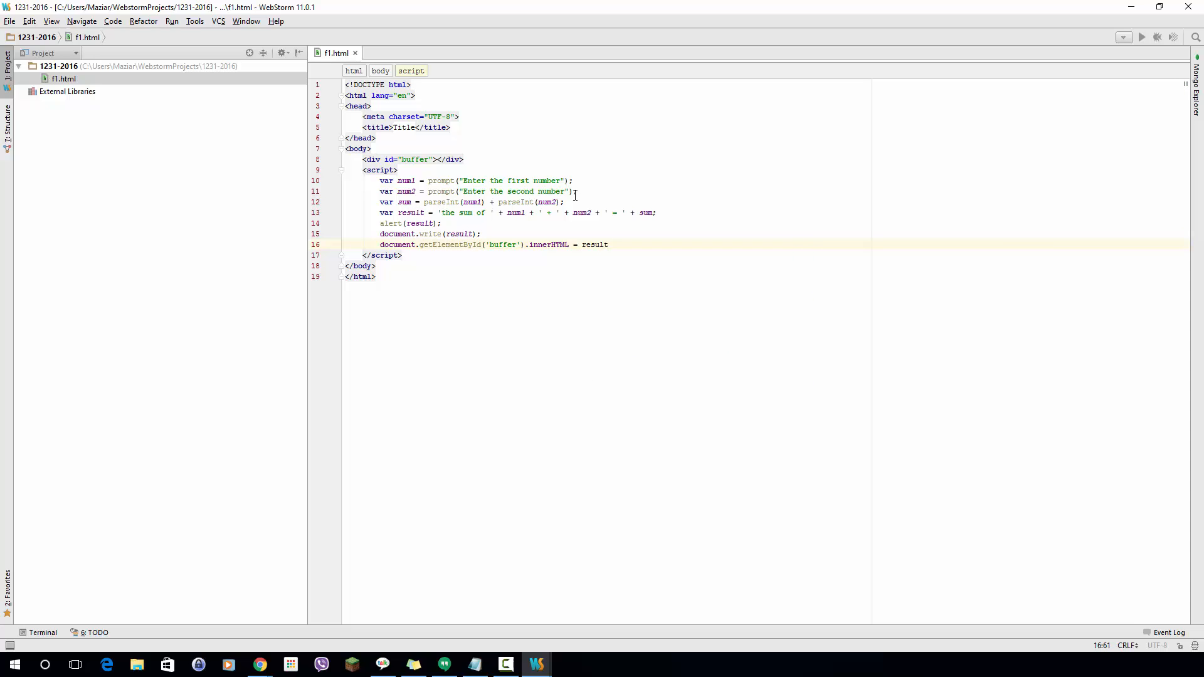
{"action": "type", "text": ";"}
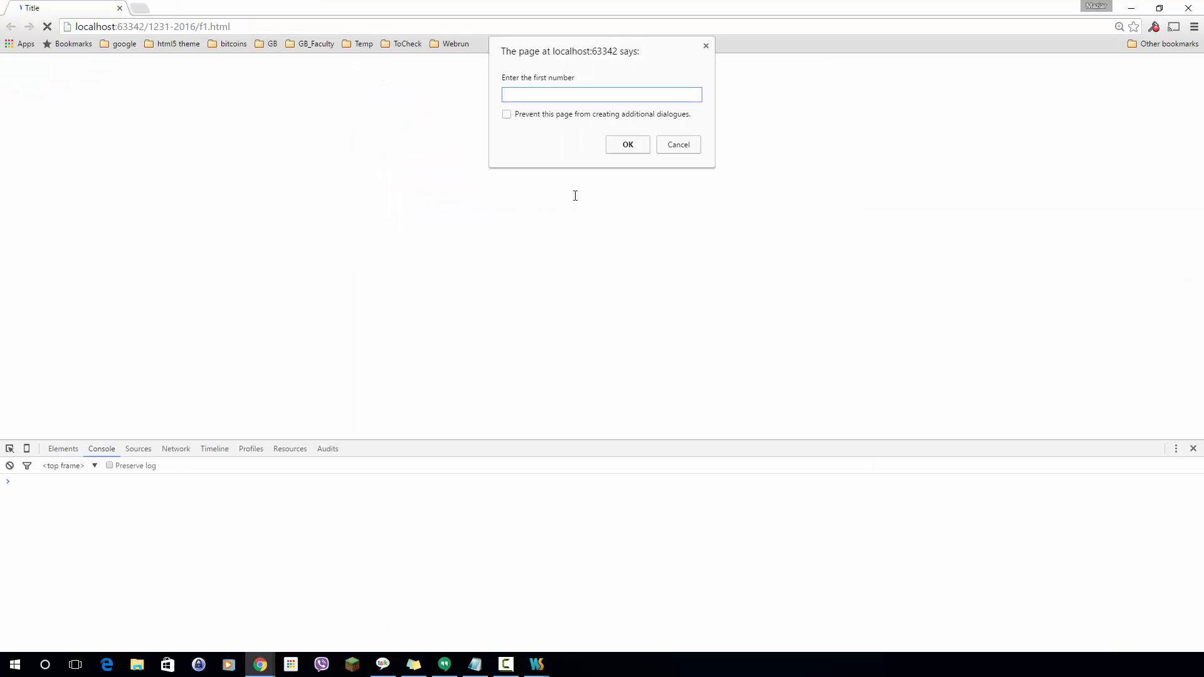
- Submit 10 and 20 in the prompts to get 'the sum of 10 + 20 = 30'
{"action": "left_click", "coordinate": [626, 144]}
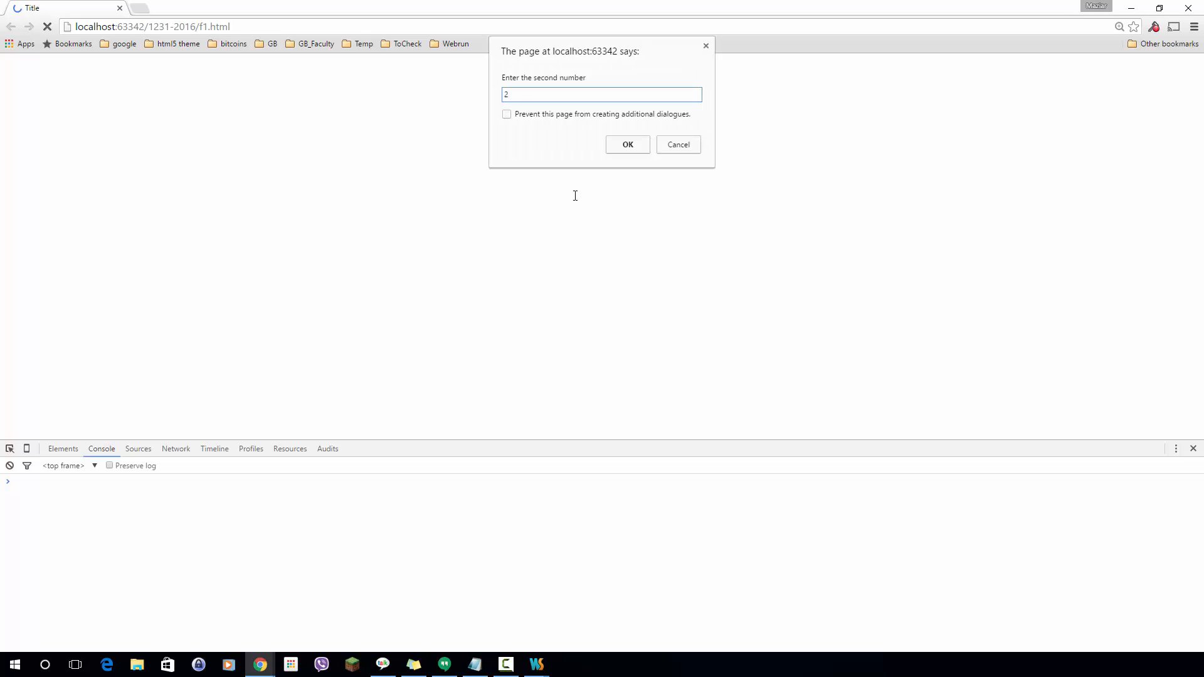
{"action": "left_click", "coordinate": [626, 144]}
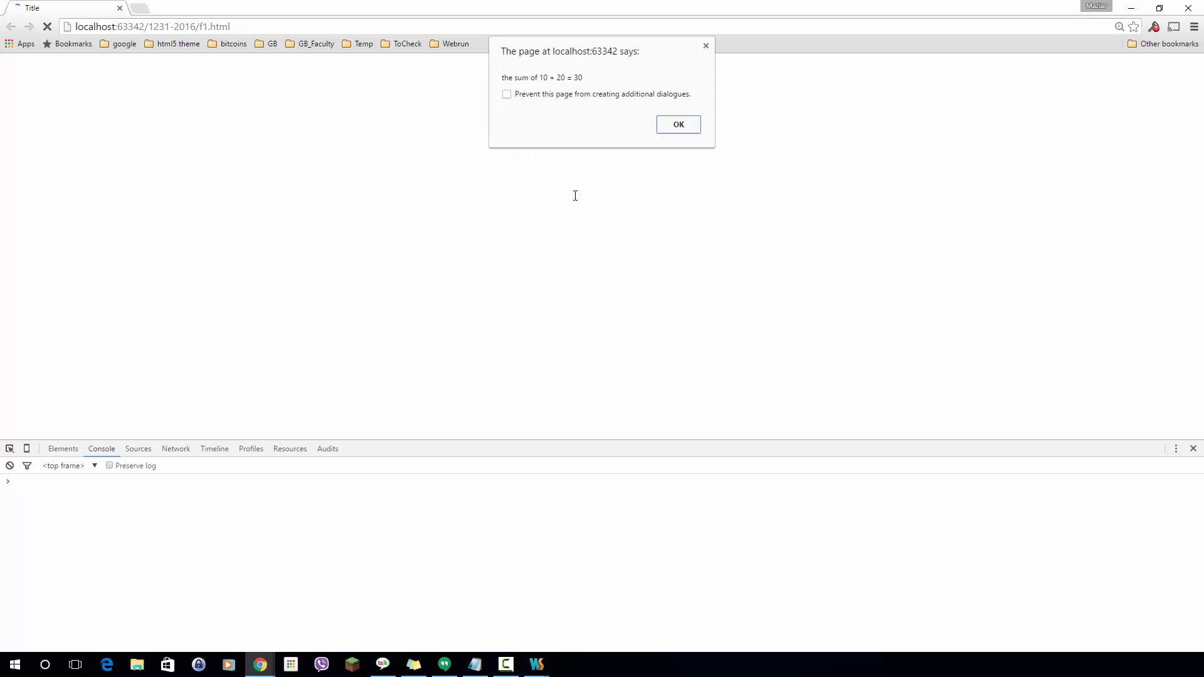